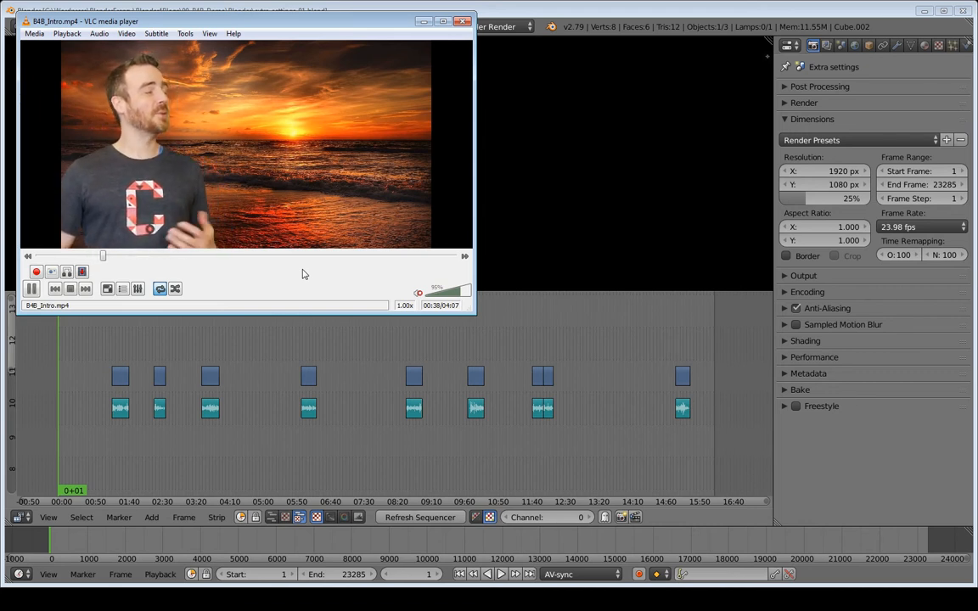
Close the intro video player to return to the video sequencer
click(464, 21)
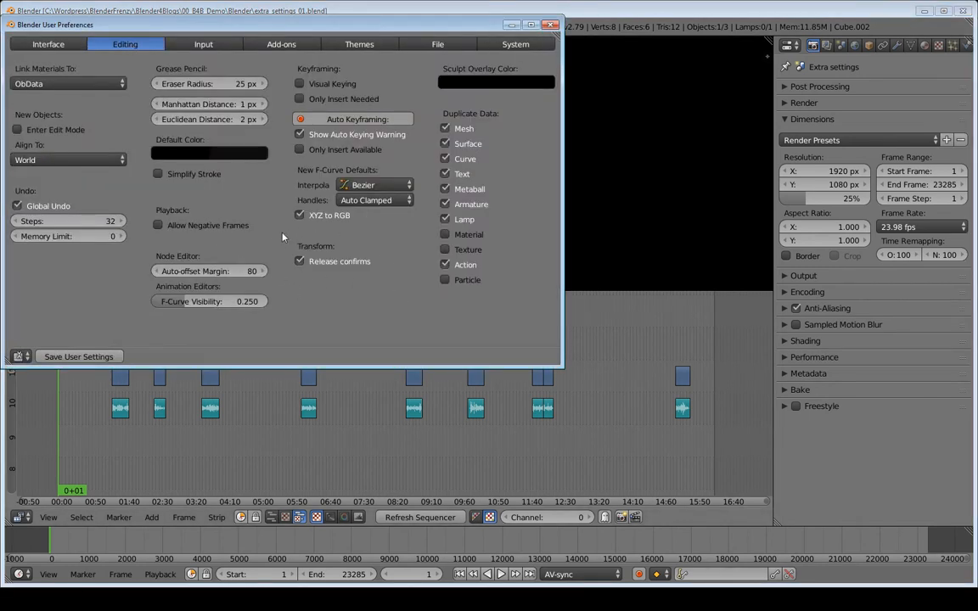
mouse_move(367, 299)
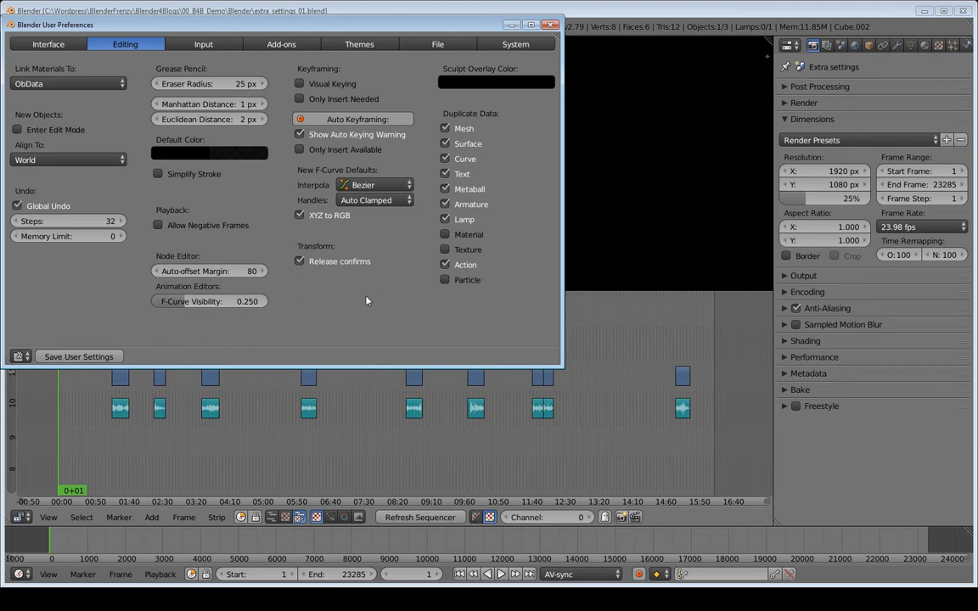
mouse_move(308, 270)
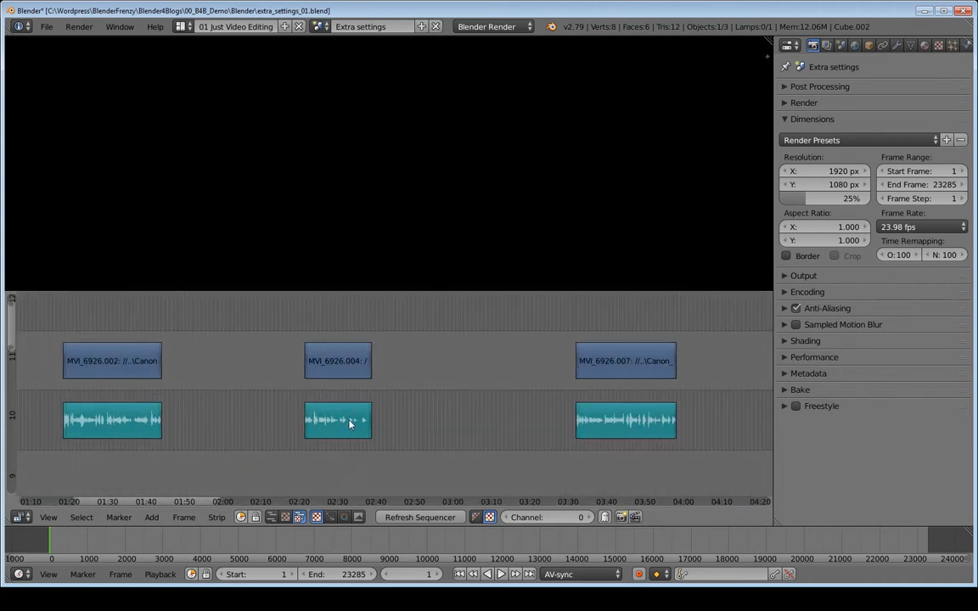
mouse_move(390, 347)
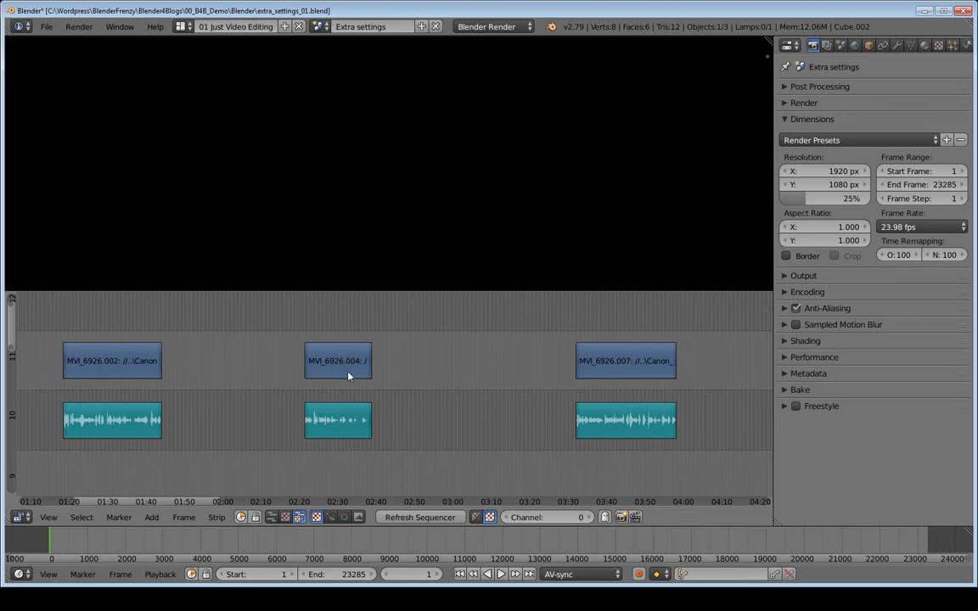
mouse_move(342, 368)
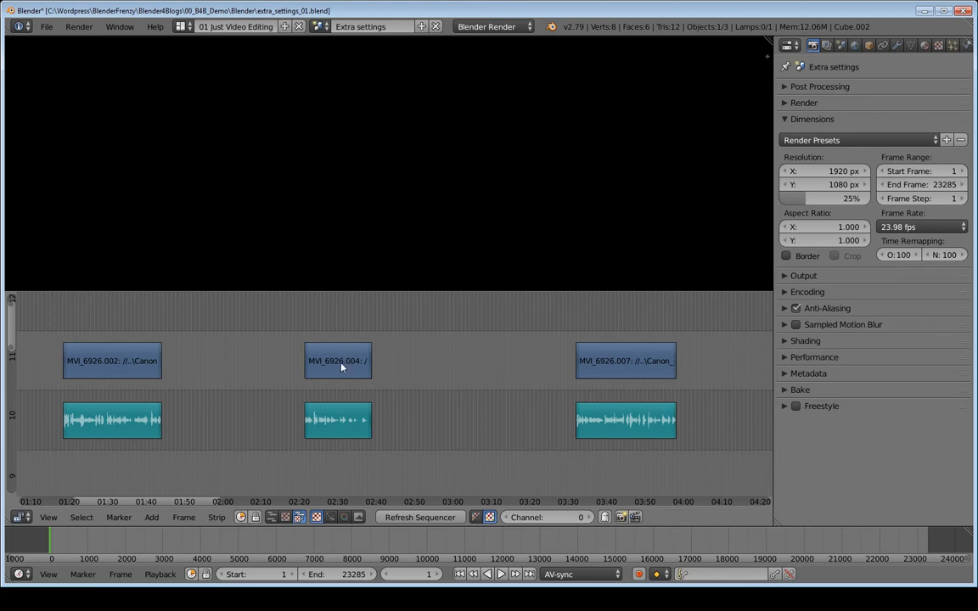
mouse_move(314, 334)
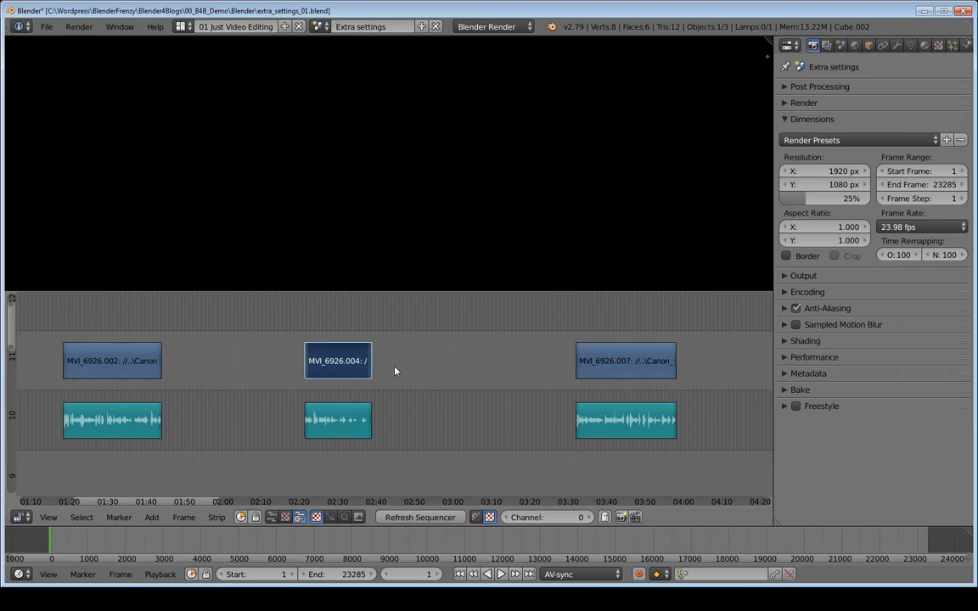
mouse_move(316, 332)
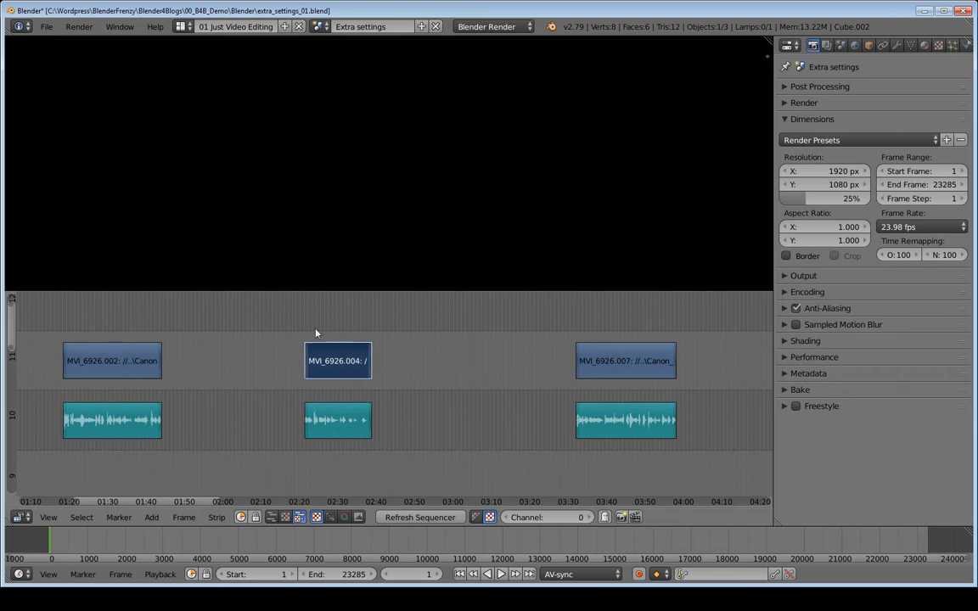
mouse_move(346, 358)
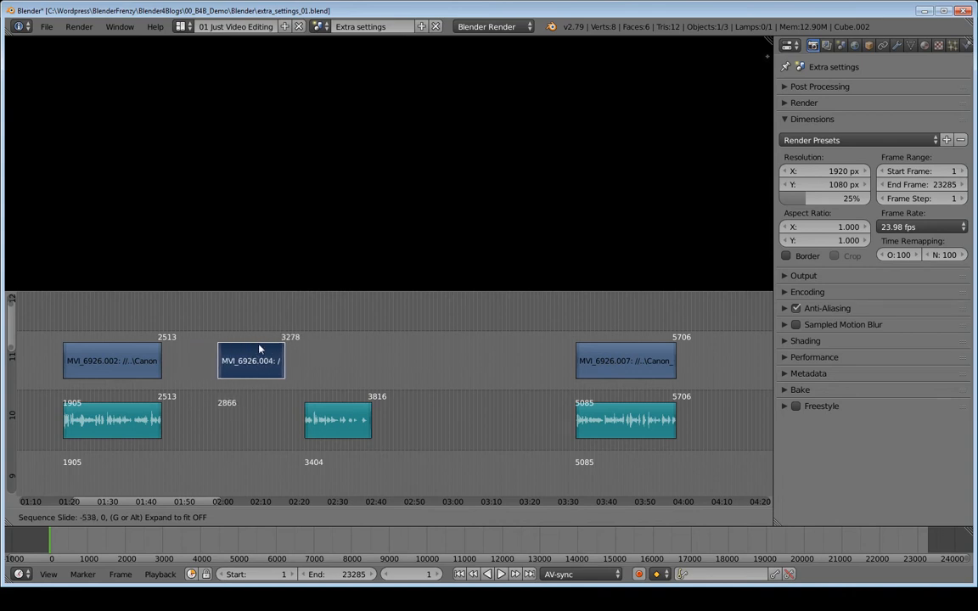
Slide the middle video strip MVI_6926.004 earlier along channel 11, away from its audio
drag(252, 361, 417, 304)
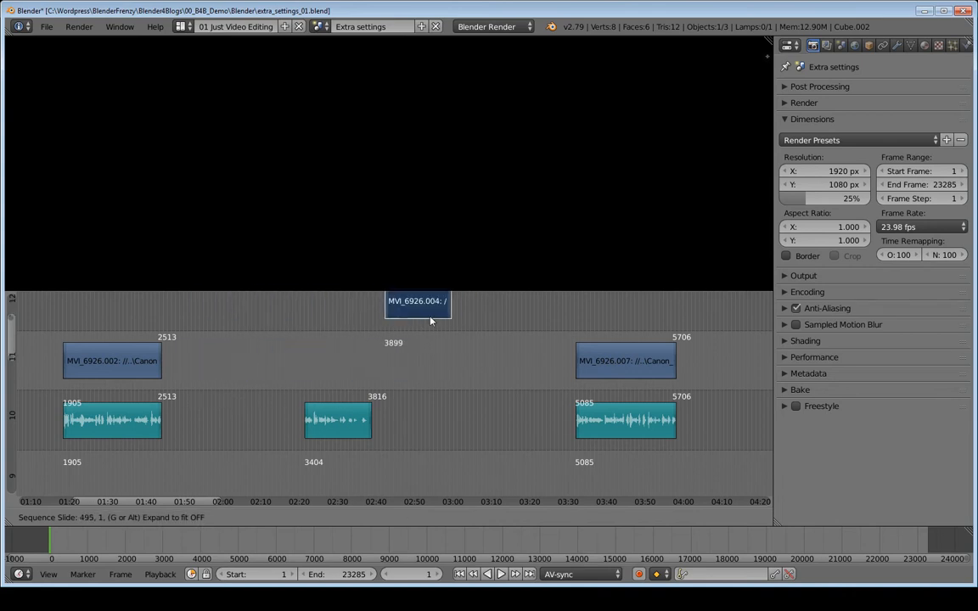
drag(417, 301, 225, 360)
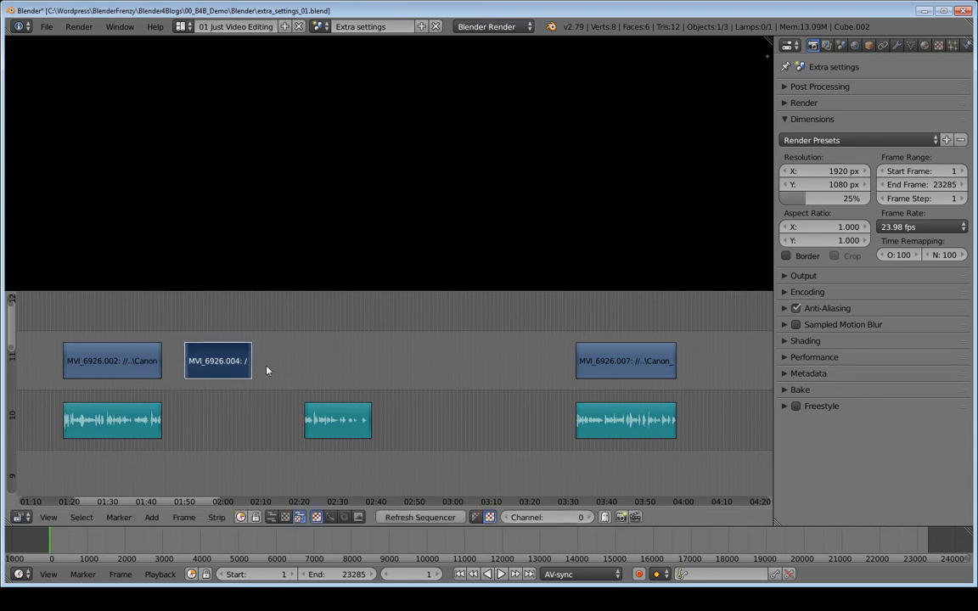
click(626, 361)
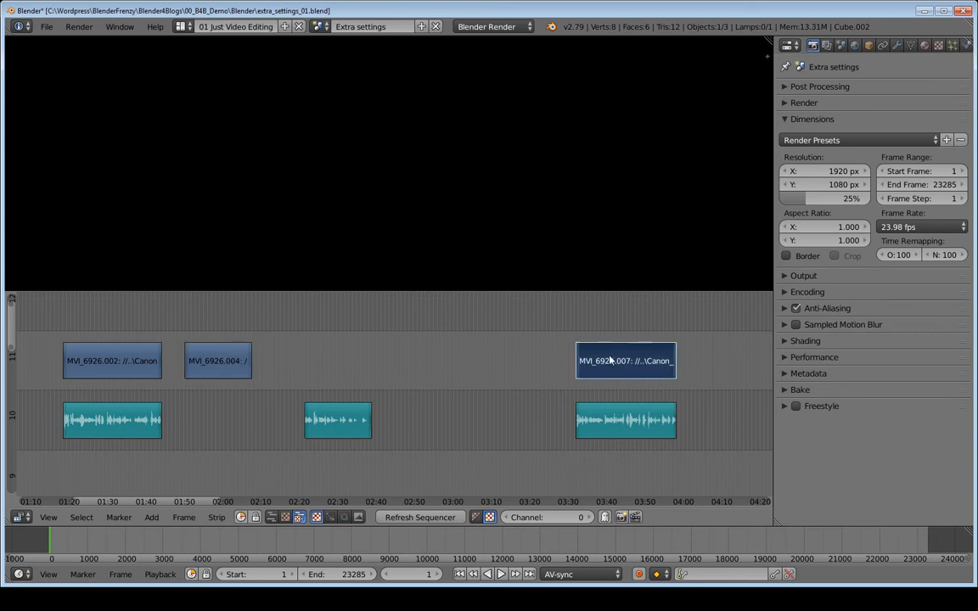
Move the right video strip MVI_6926.007 to around 03:10, detached from its audio
drag(626, 360, 341, 360)
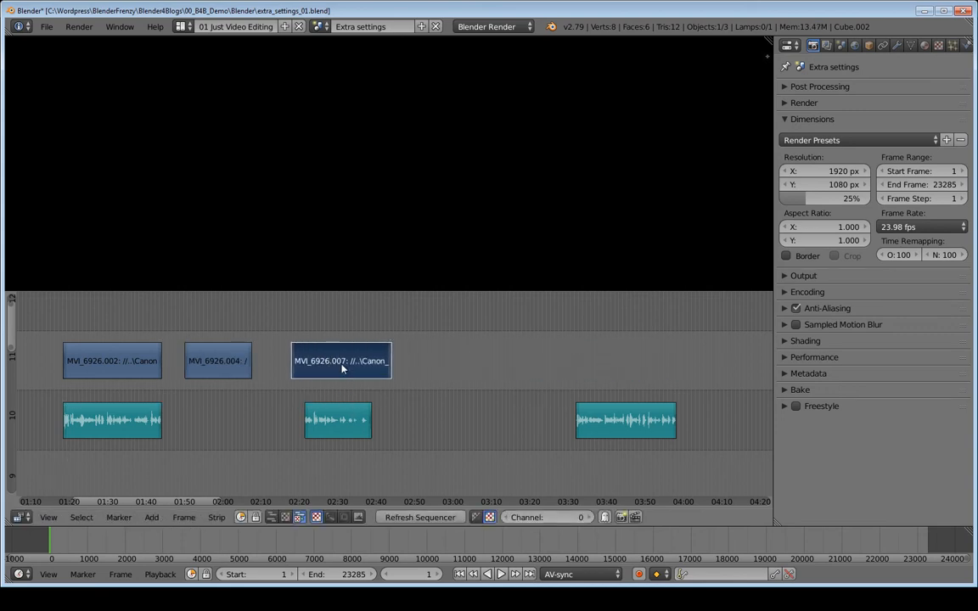
drag(340, 361, 536, 360)
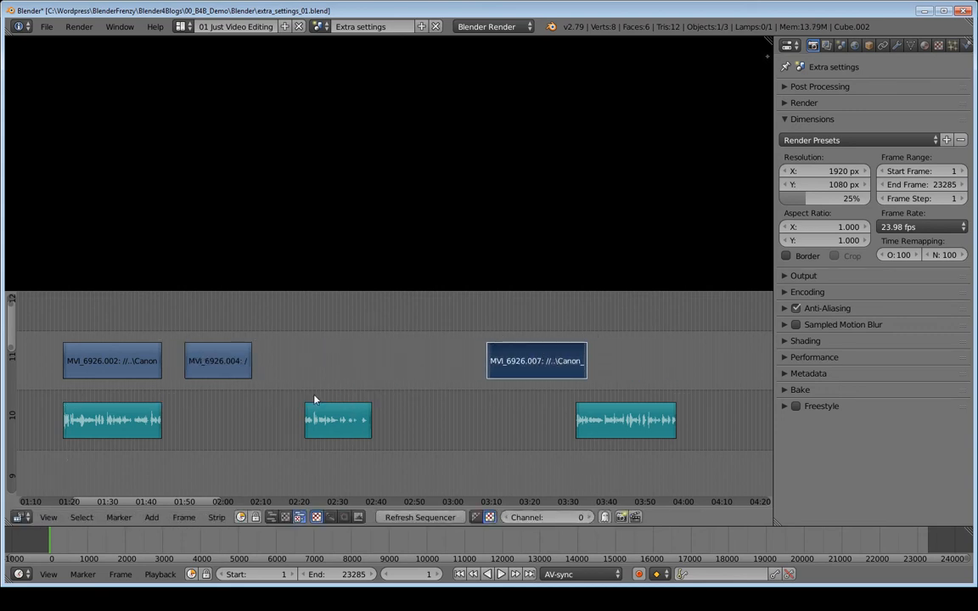
mouse_move(394, 372)
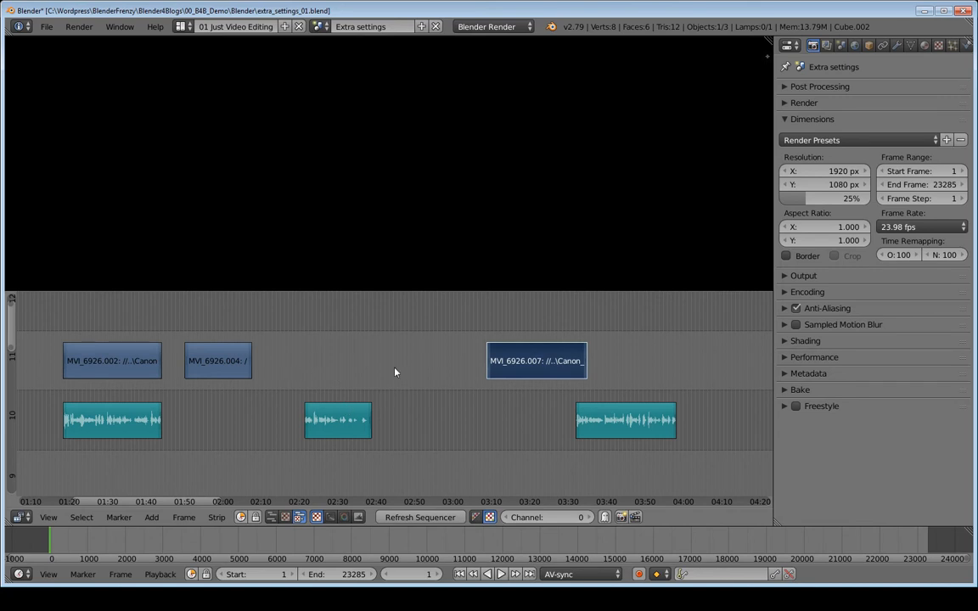
mouse_move(323, 357)
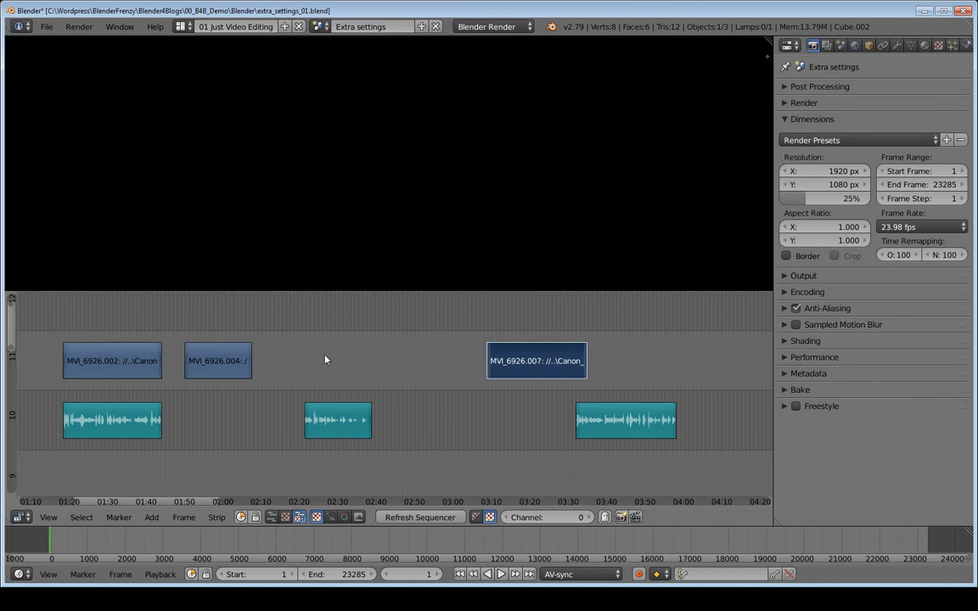
Nudge the right strip earlier, then enable Release confirms under Editing > Transform
drag(536, 360, 339, 360)
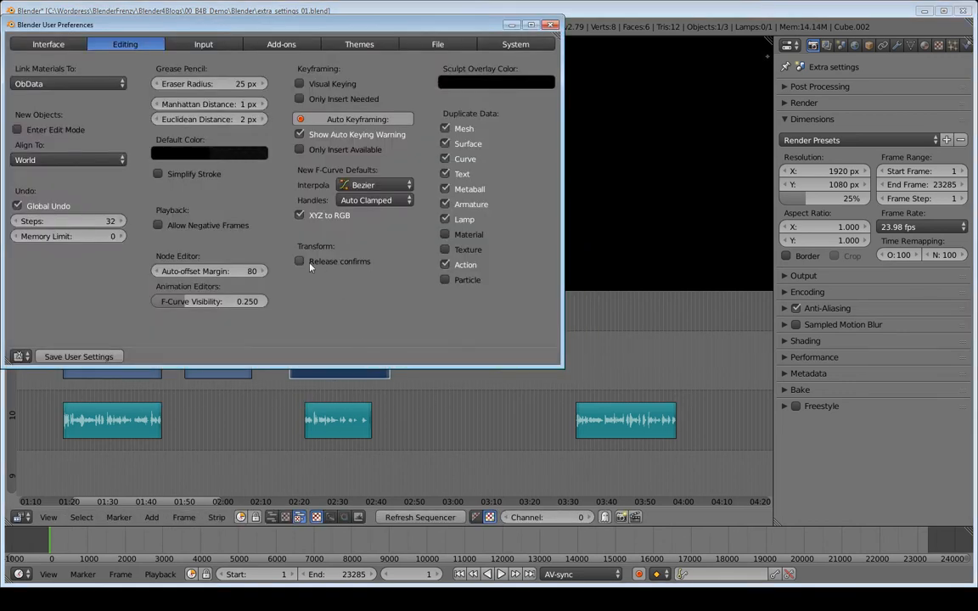
click(300, 261)
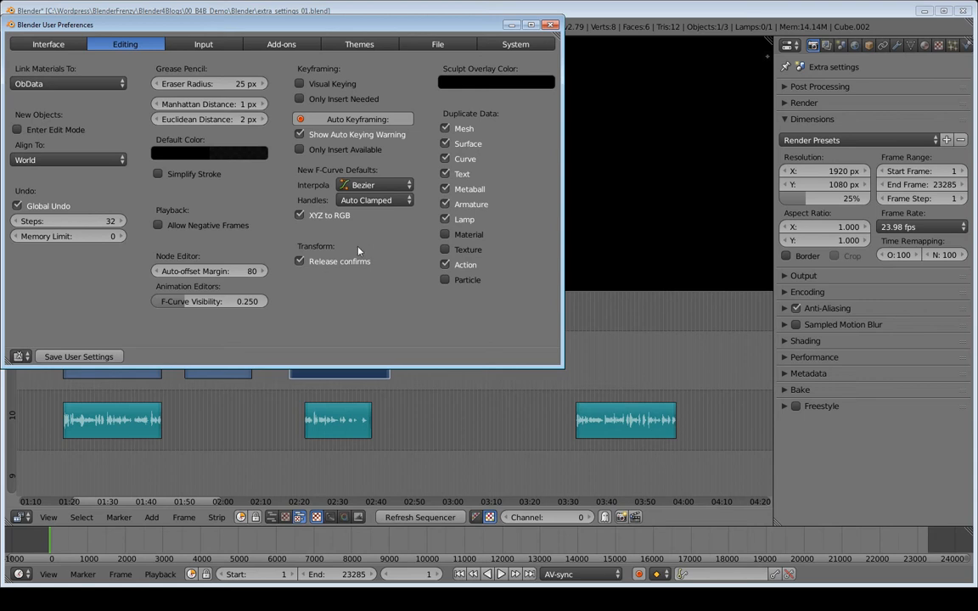
mouse_move(344, 379)
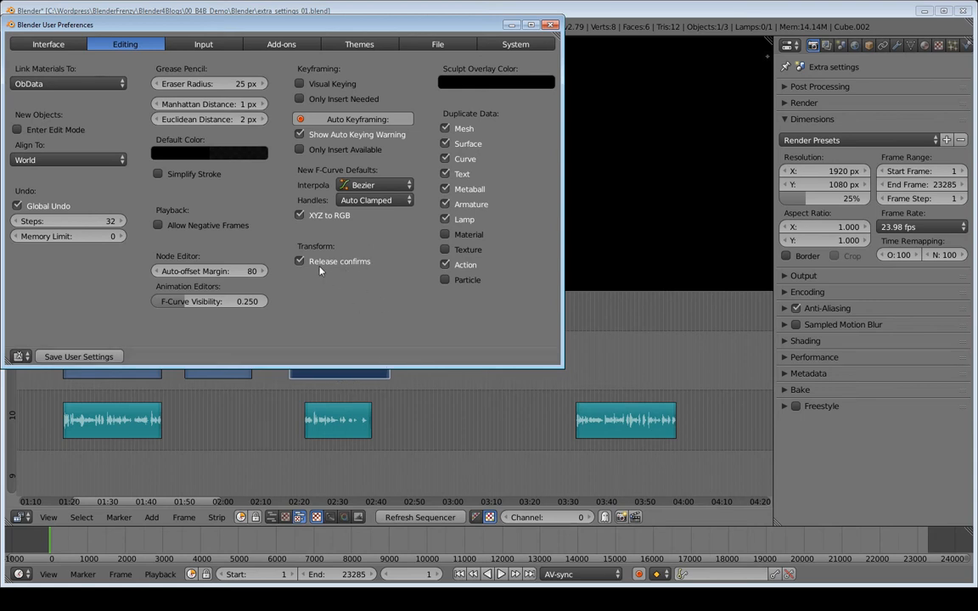
mouse_move(342, 304)
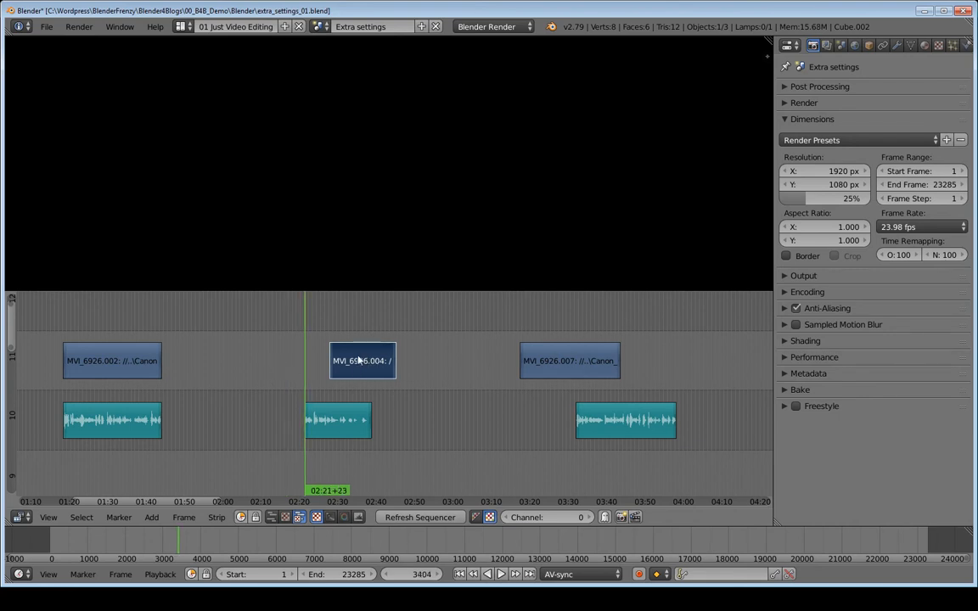
Realign the middle and right video strips with the starts of their audio strips
click(362, 361)
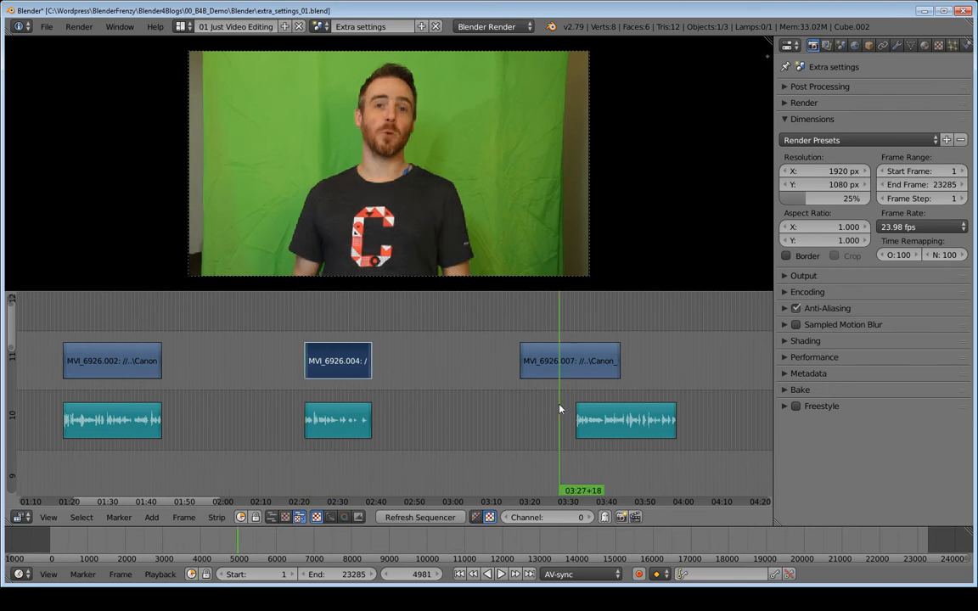
click(607, 420)
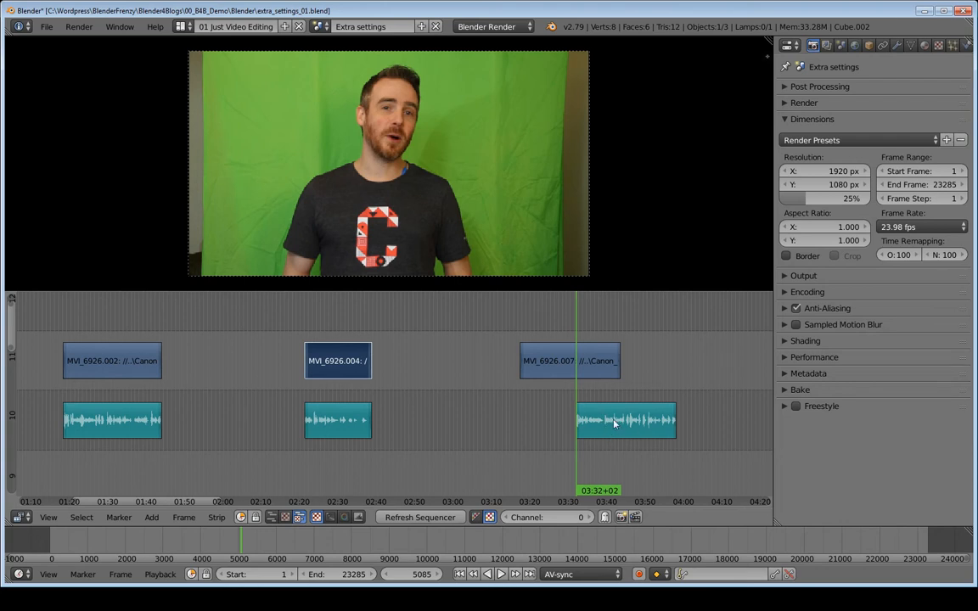
click(569, 359)
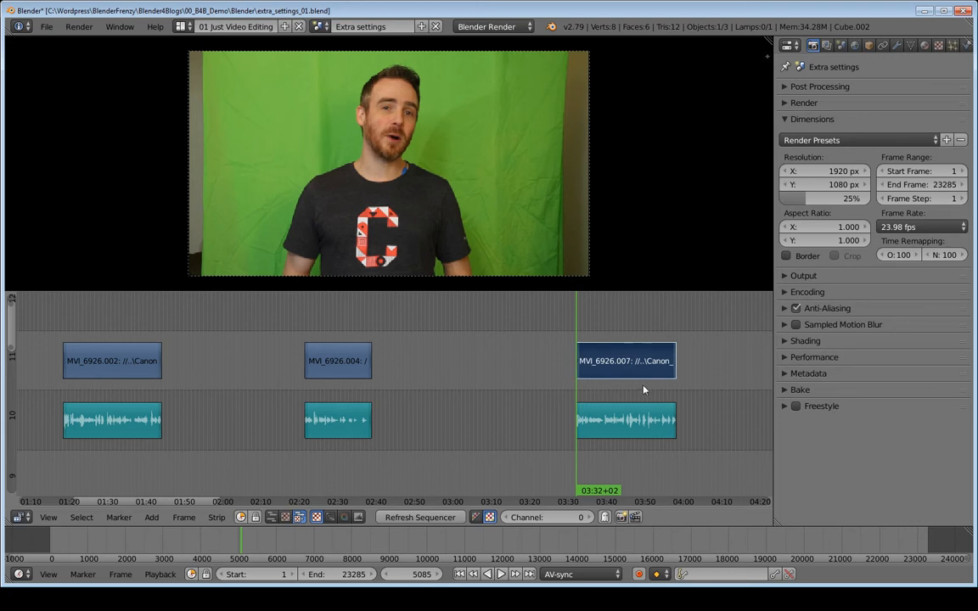
mouse_move(686, 384)
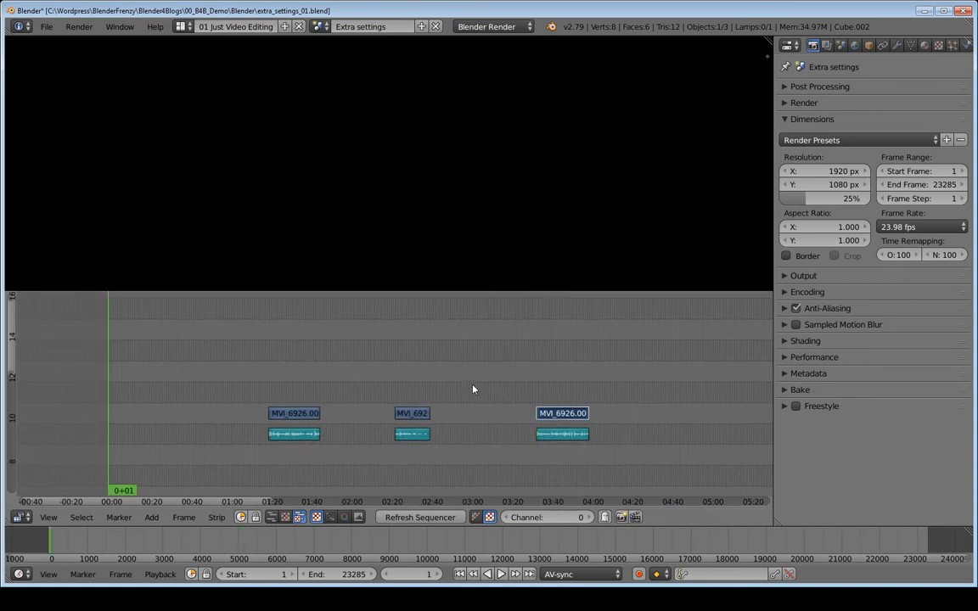
mouse_move(94, 405)
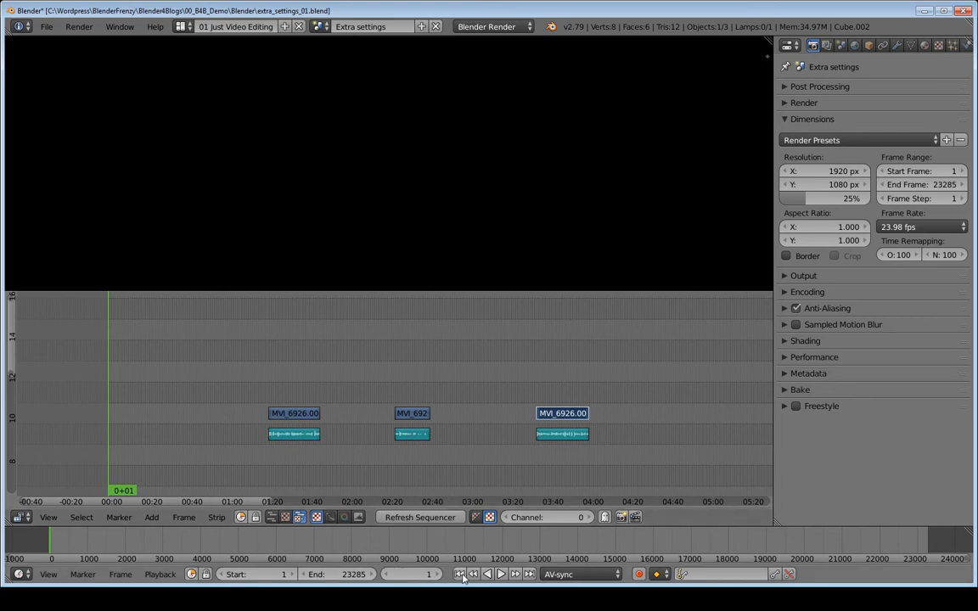
mouse_move(461, 573)
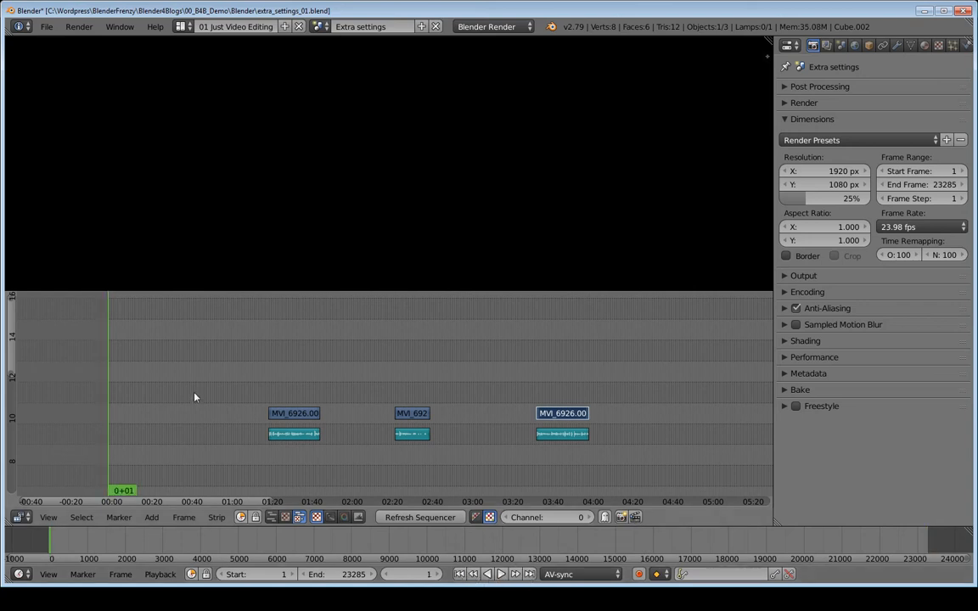
Add MVI_6926.MOV as new movie and sound strips from the Add menu
click(151, 516)
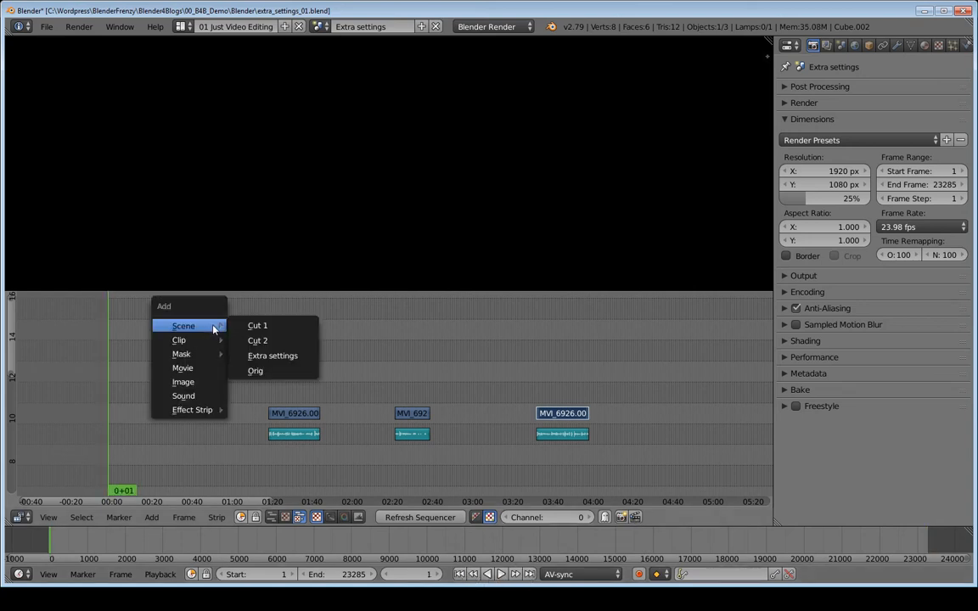
click(183, 368)
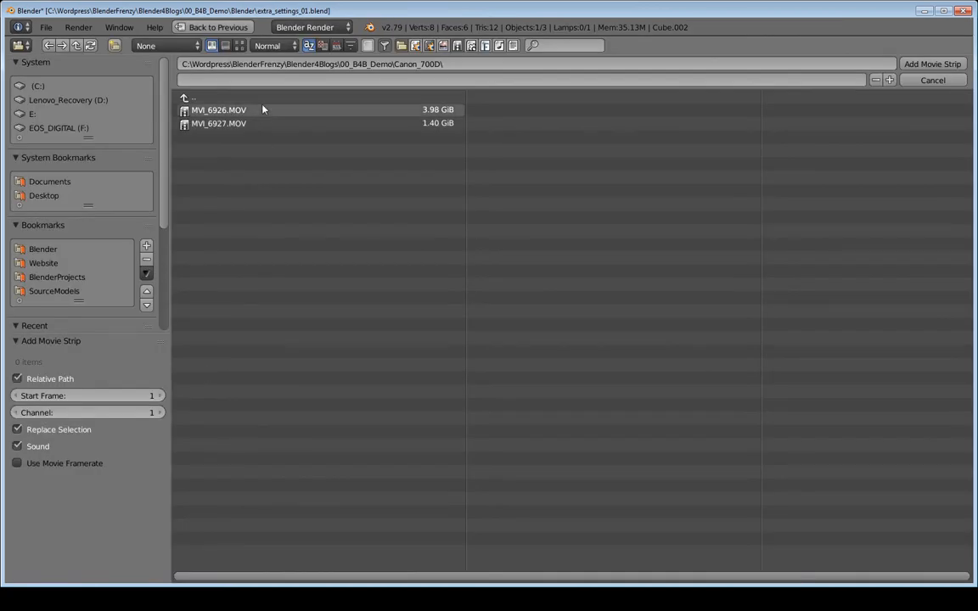
click(931, 63)
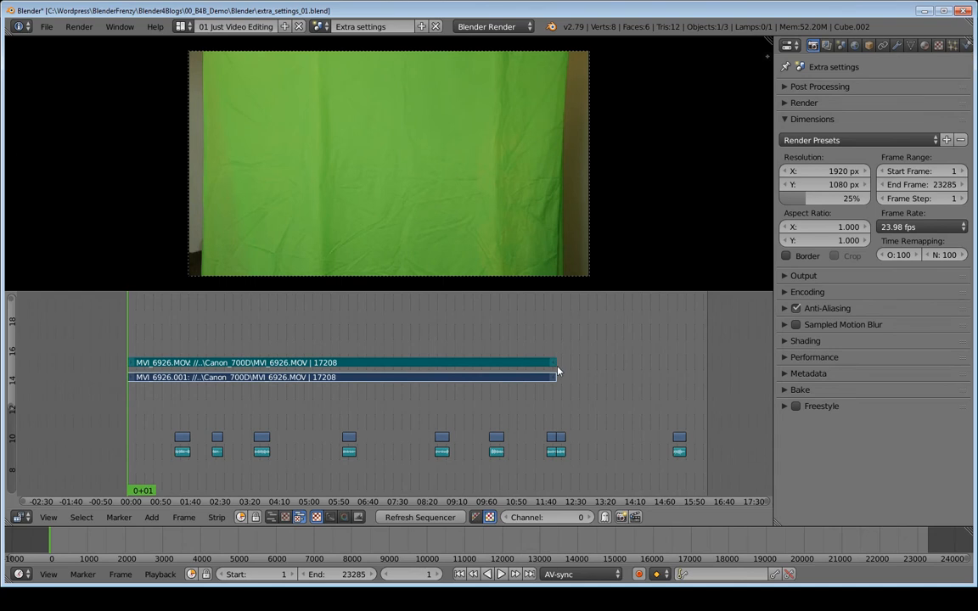
Set the scene frame rate to 30 fps, stretching the video strip past the sound strip
click(921, 227)
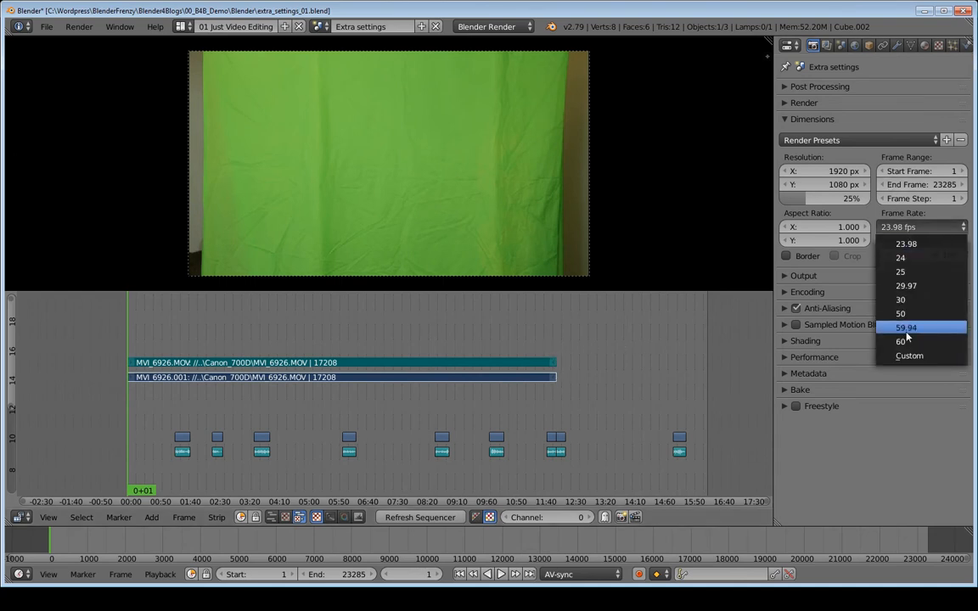
click(900, 299)
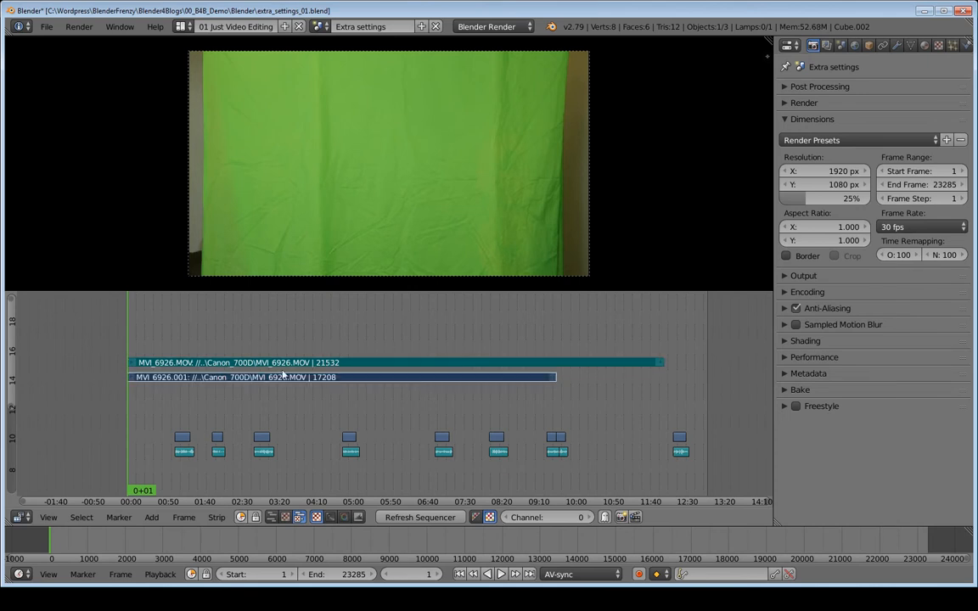
mouse_move(617, 356)
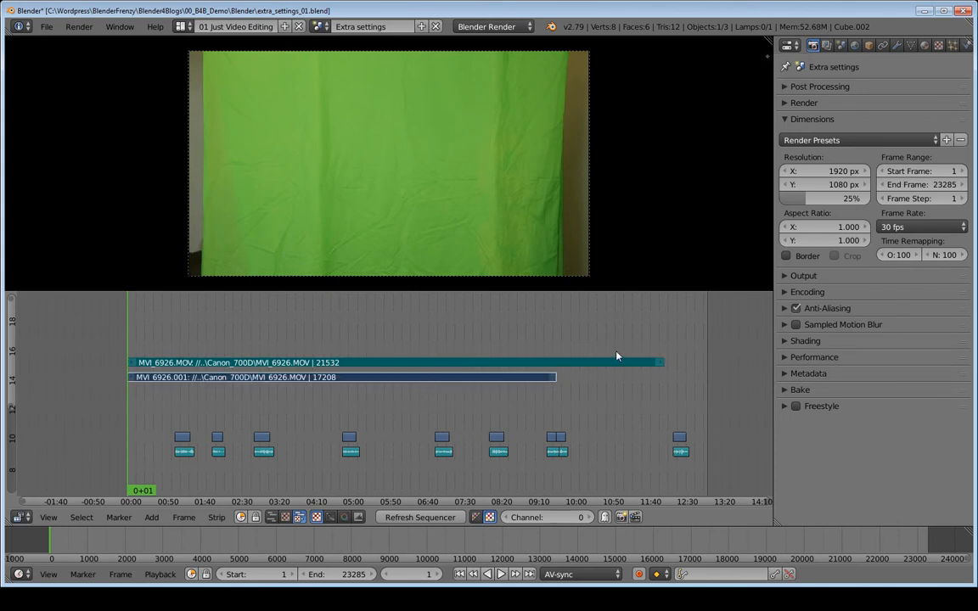
mouse_move(596, 365)
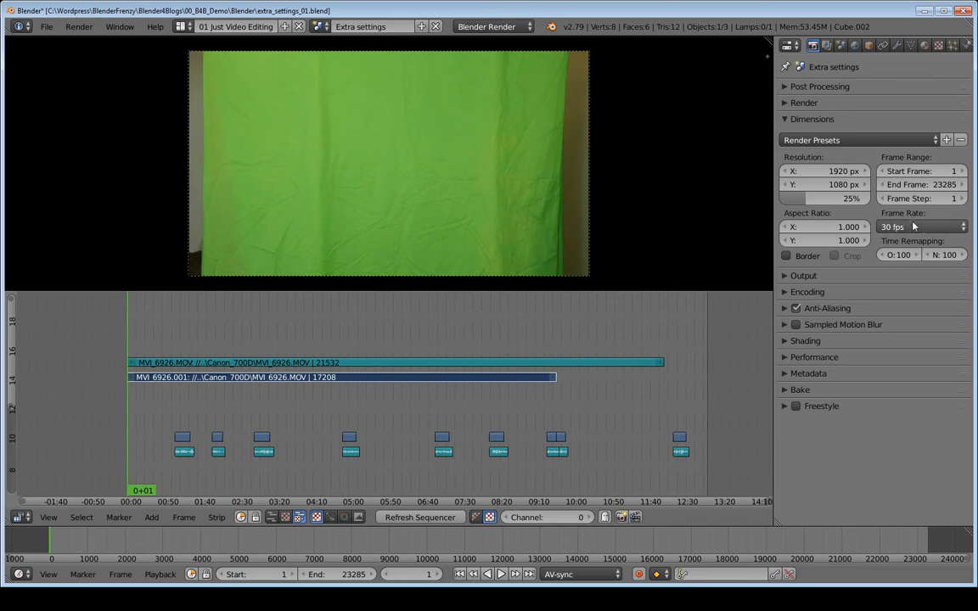
mouse_move(639, 337)
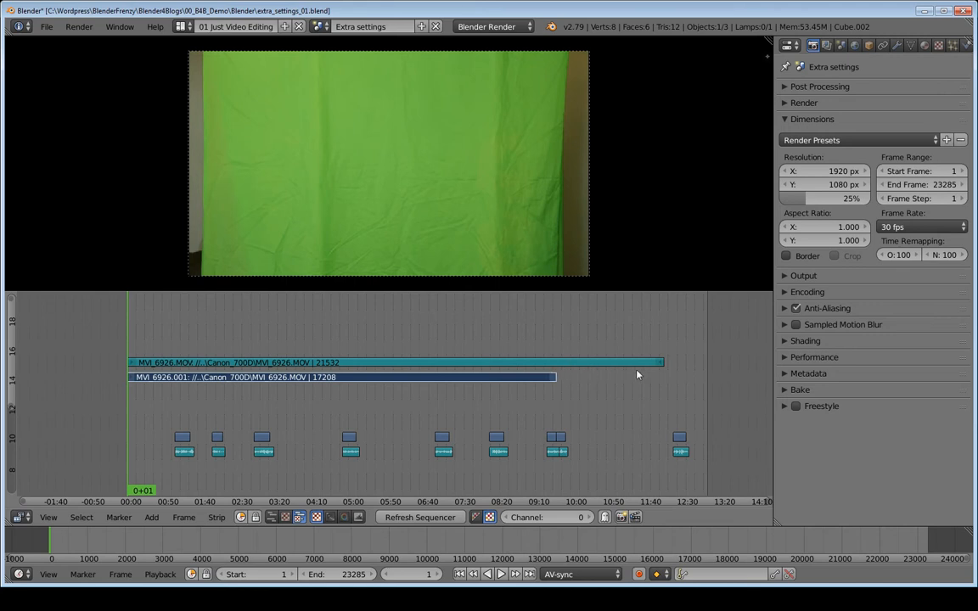
Switch the scene frame rate to 23.98 fps so both strips match
click(921, 226)
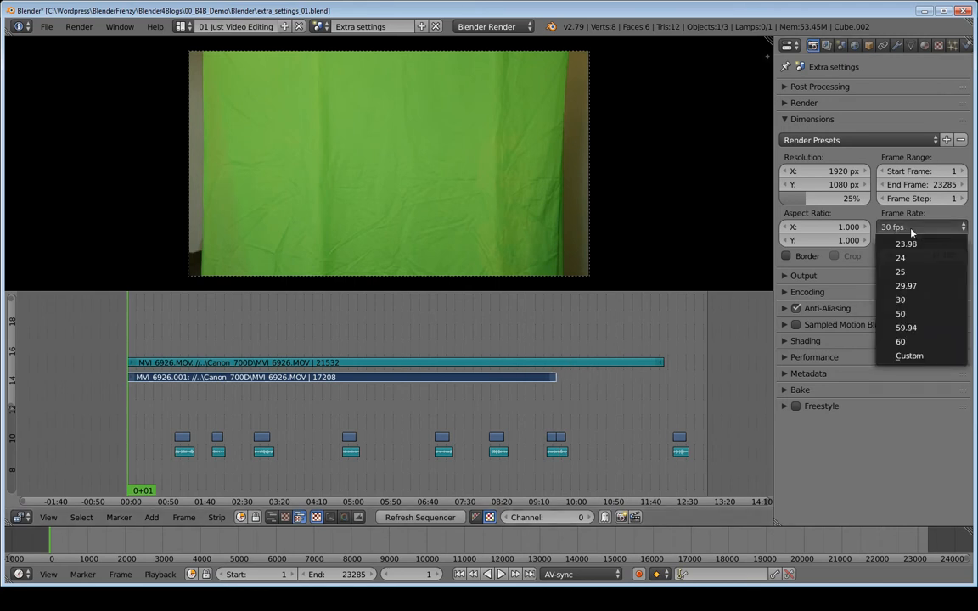
mouse_move(901, 300)
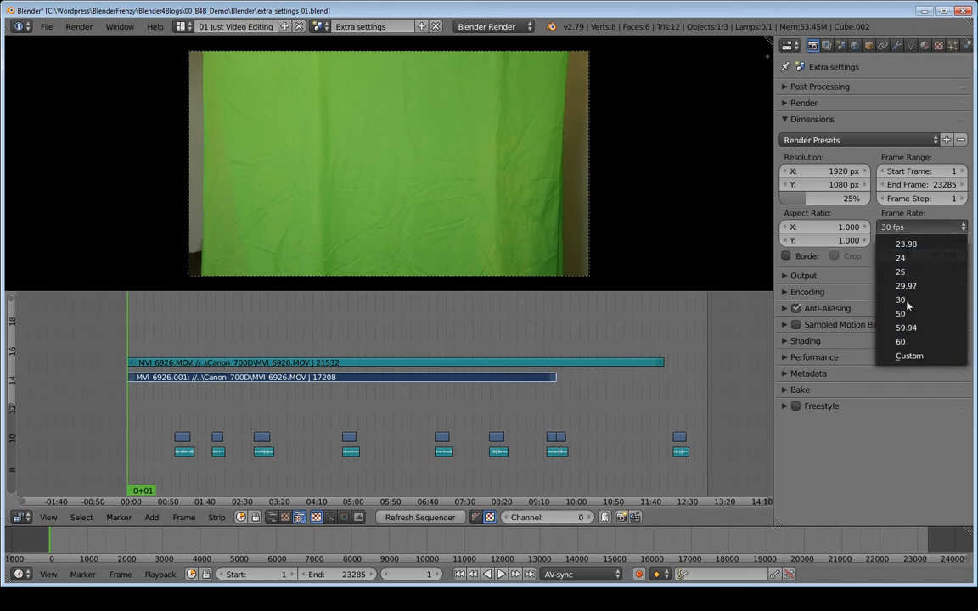
mouse_move(902, 313)
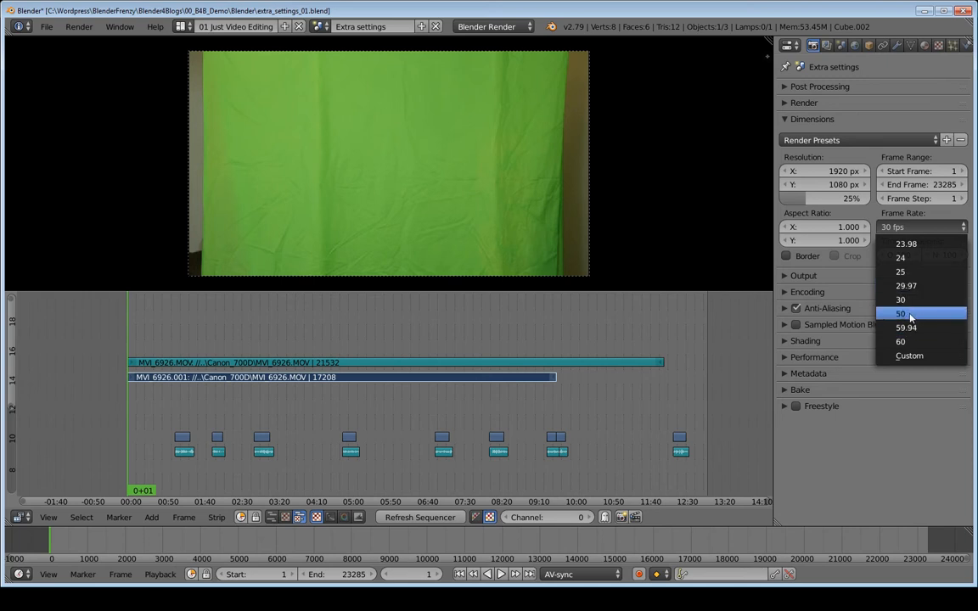
click(899, 313)
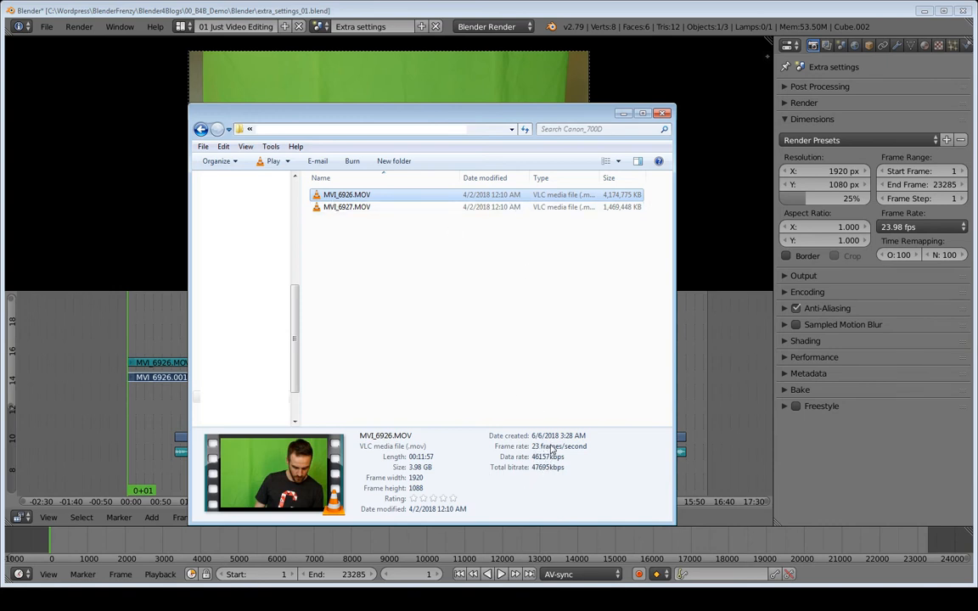
mouse_move(698, 188)
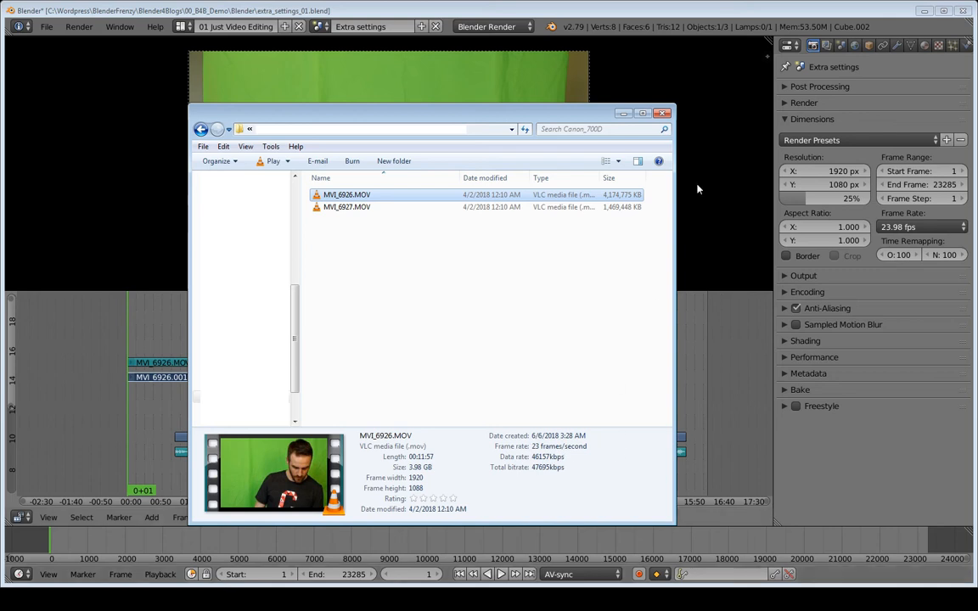
Bring the Blender sequencer project back in front of the Explorer window
click(921, 227)
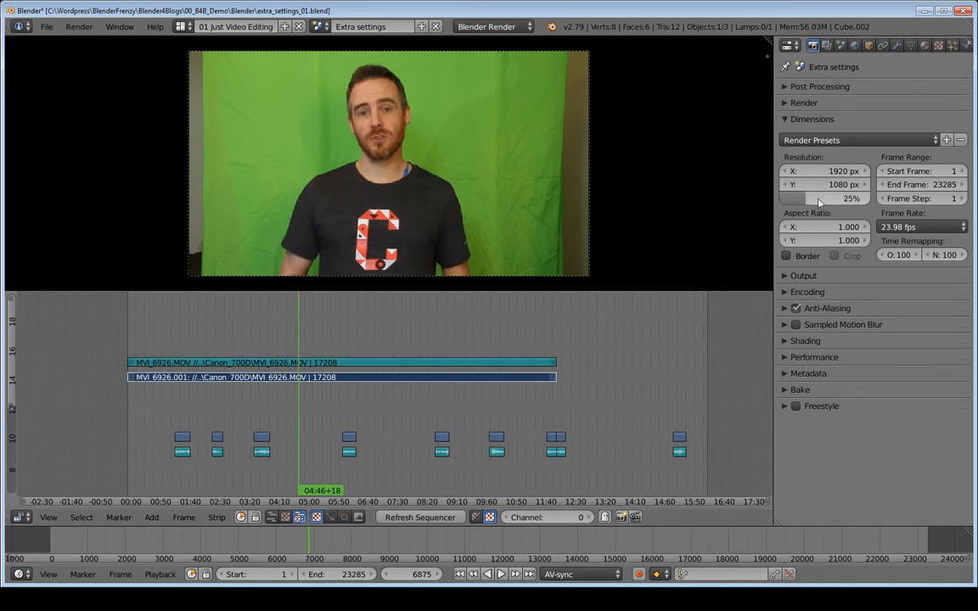
mouse_move(488, 213)
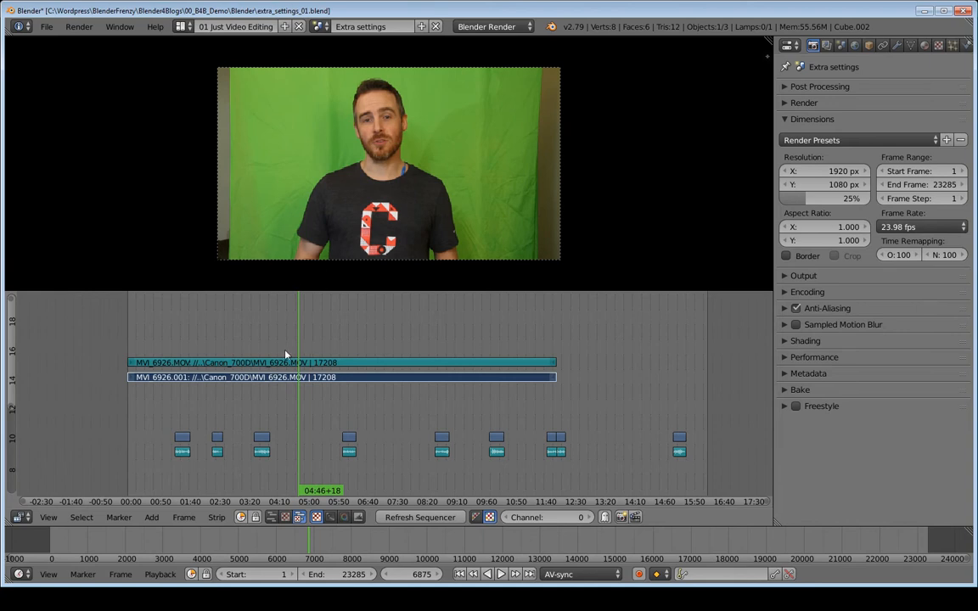
mouse_move(373, 346)
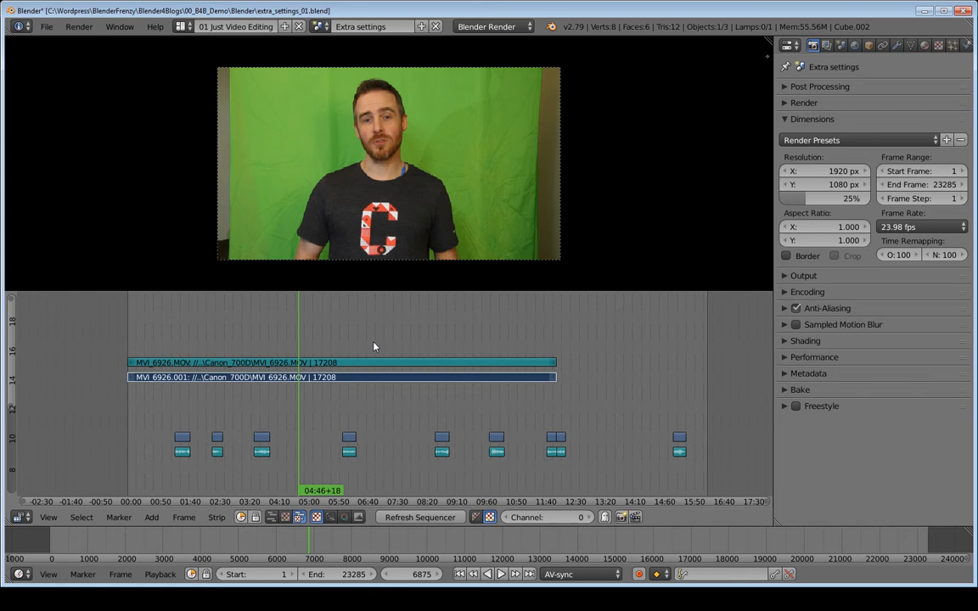
mouse_move(80, 80)
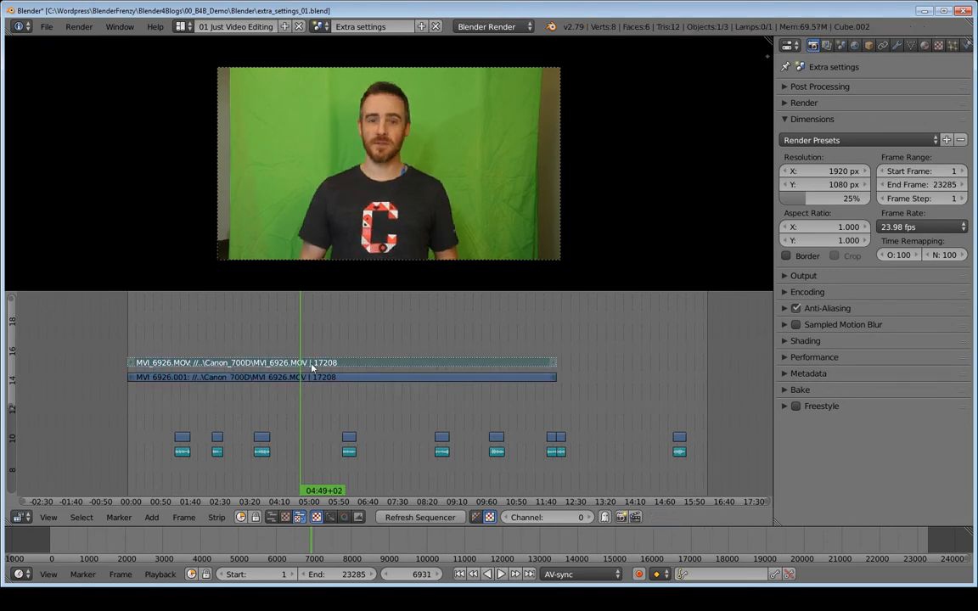
mouse_move(378, 367)
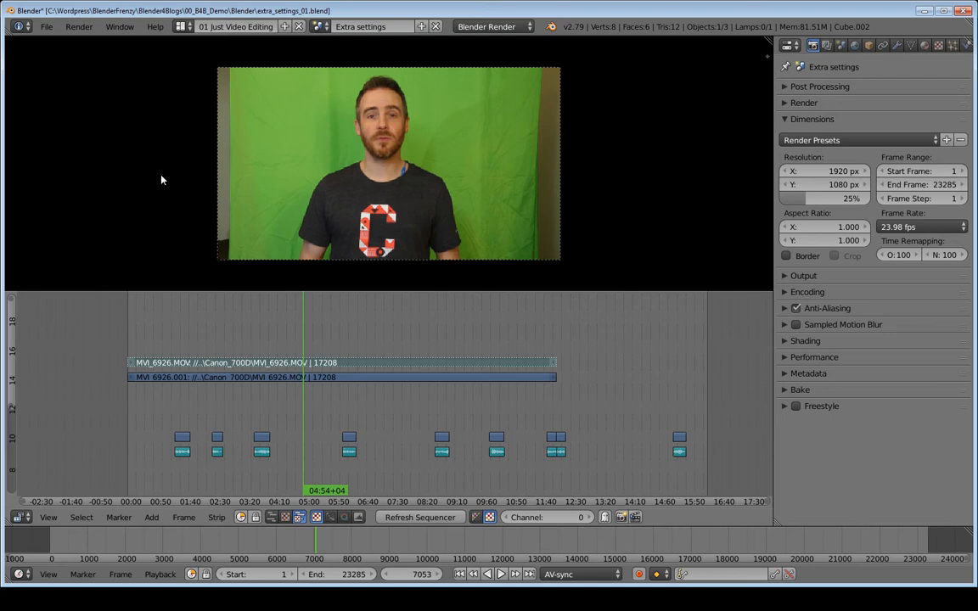
mouse_move(456, 301)
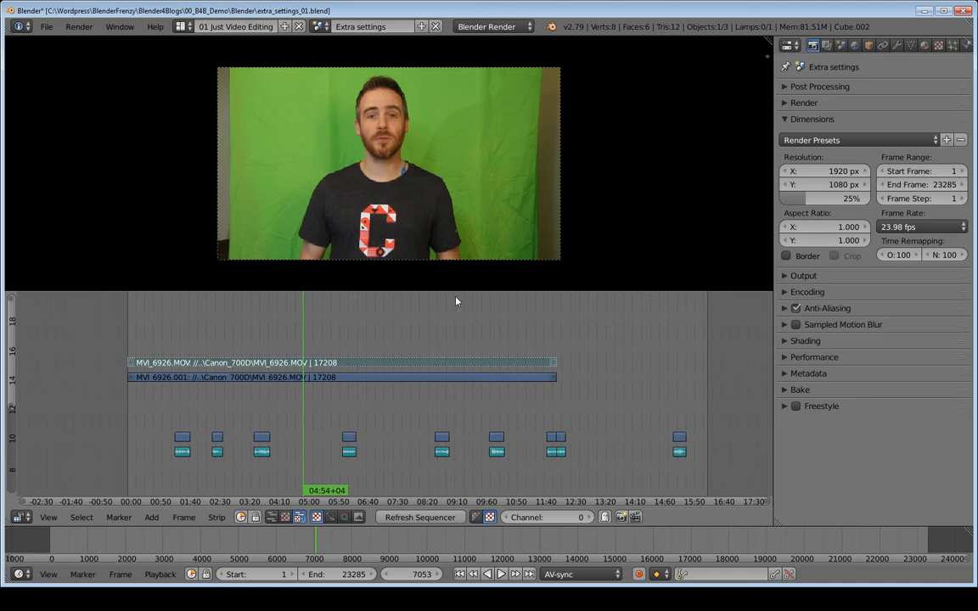
mouse_move(416, 285)
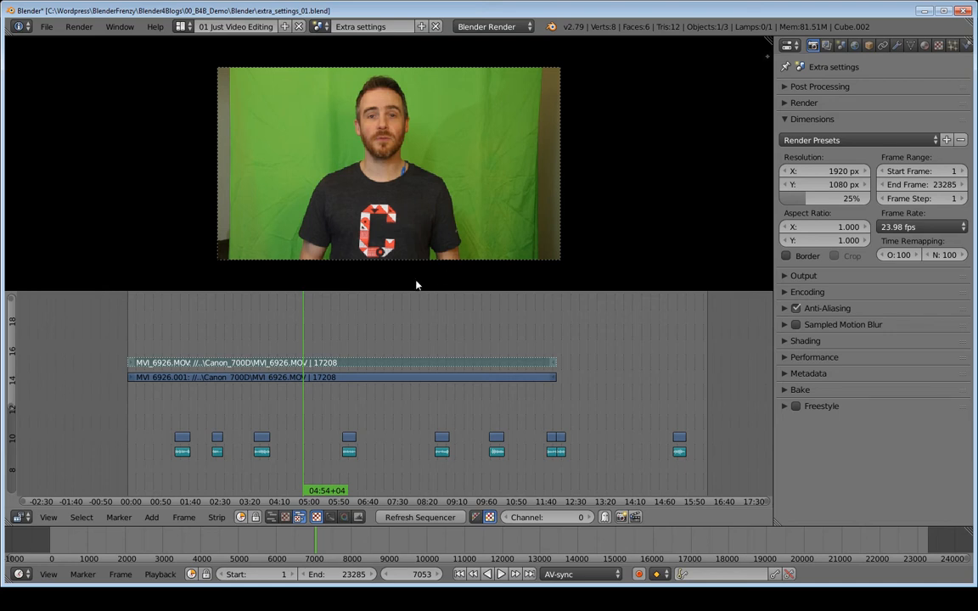
mouse_move(410, 196)
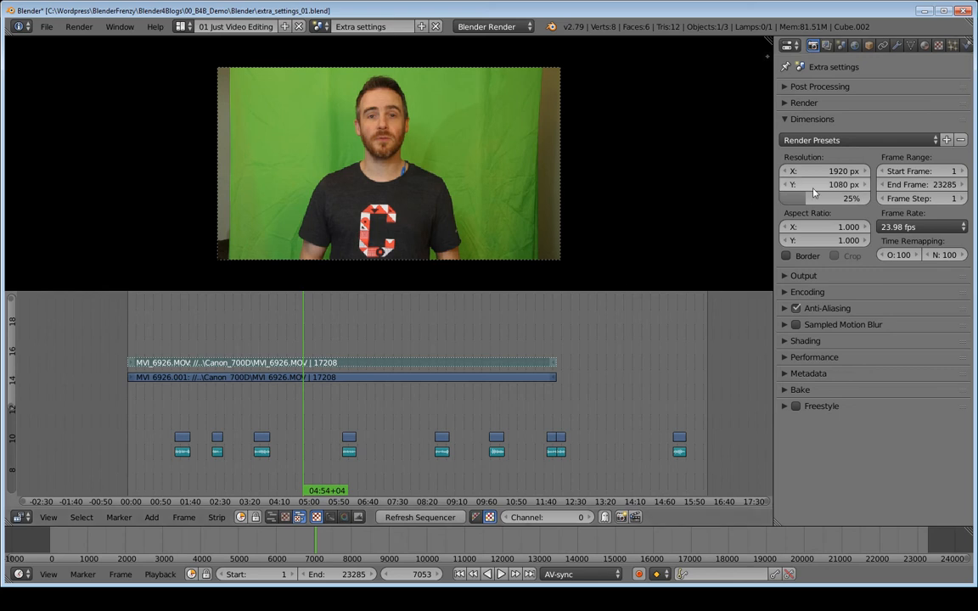
mouse_move(839, 212)
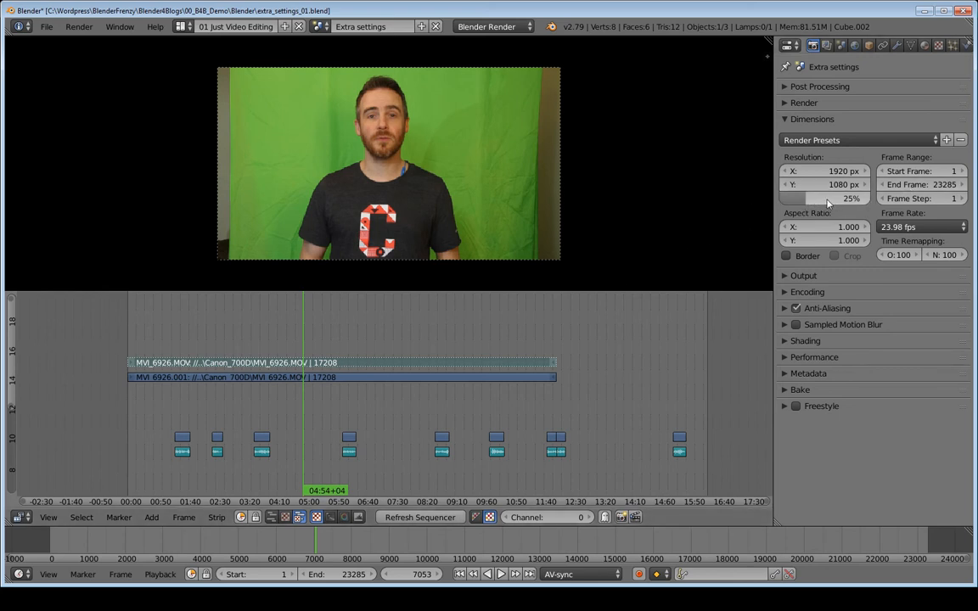
mouse_move(645, 301)
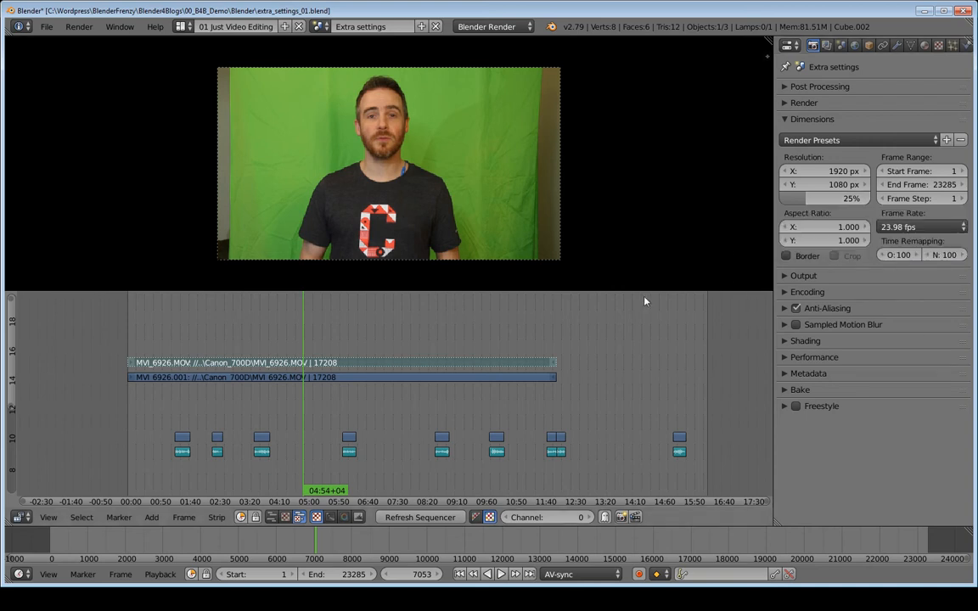
mouse_move(642, 248)
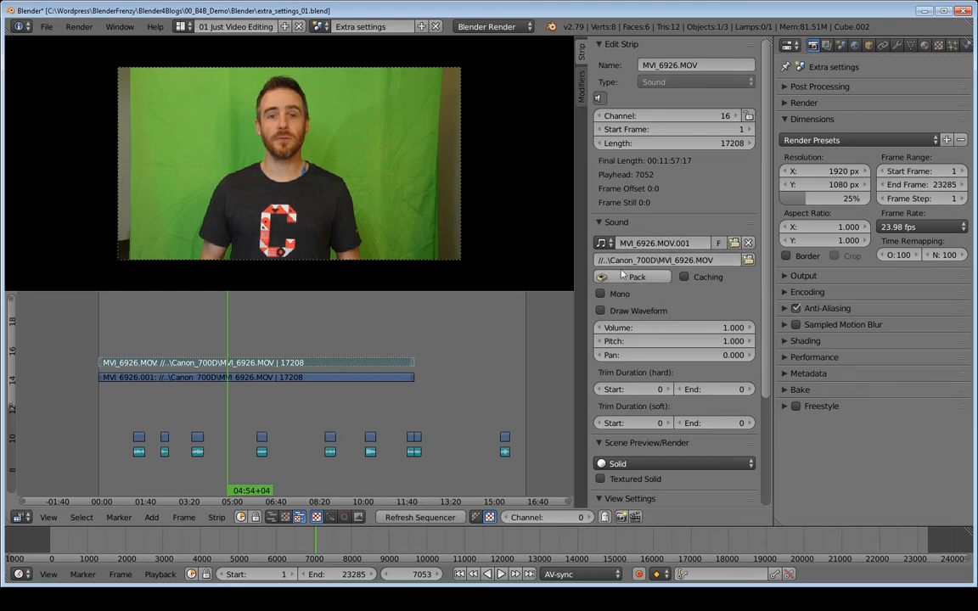
Select the MVI_6926.001 movie strip and show its Proxy/Timecode settings in the sidebar
scroll(down, 3)
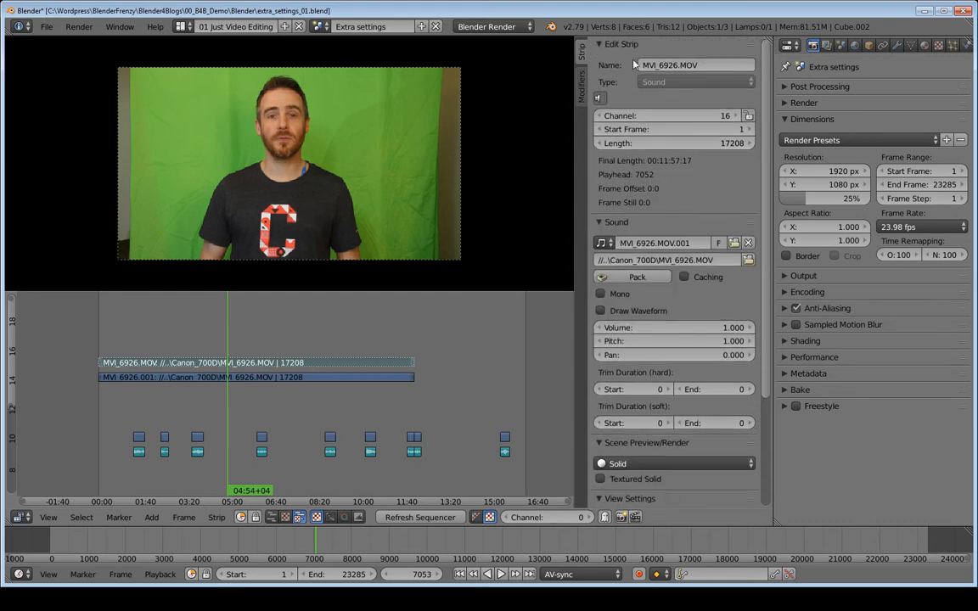
click(622, 43)
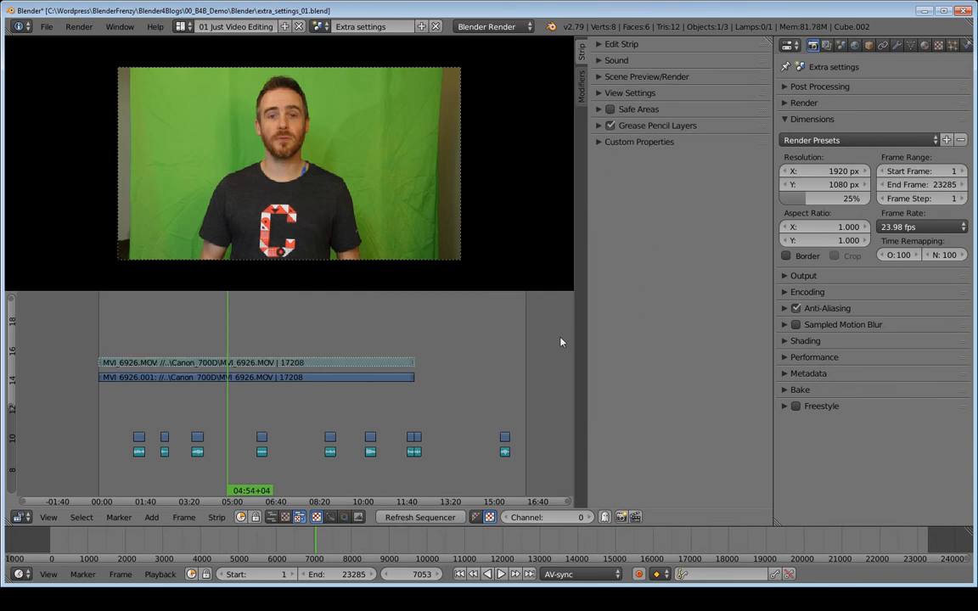
click(255, 377)
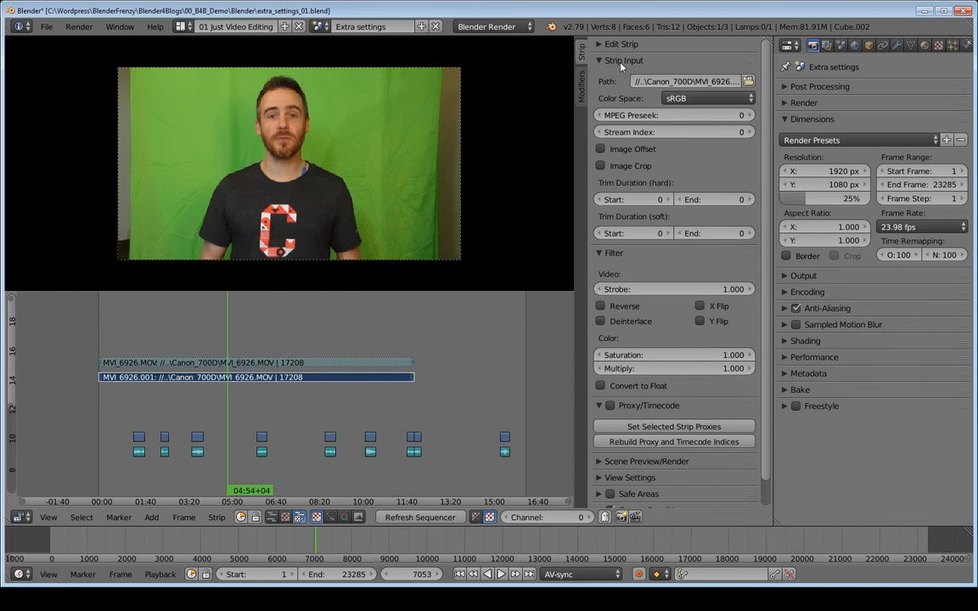
scroll(down, 3)
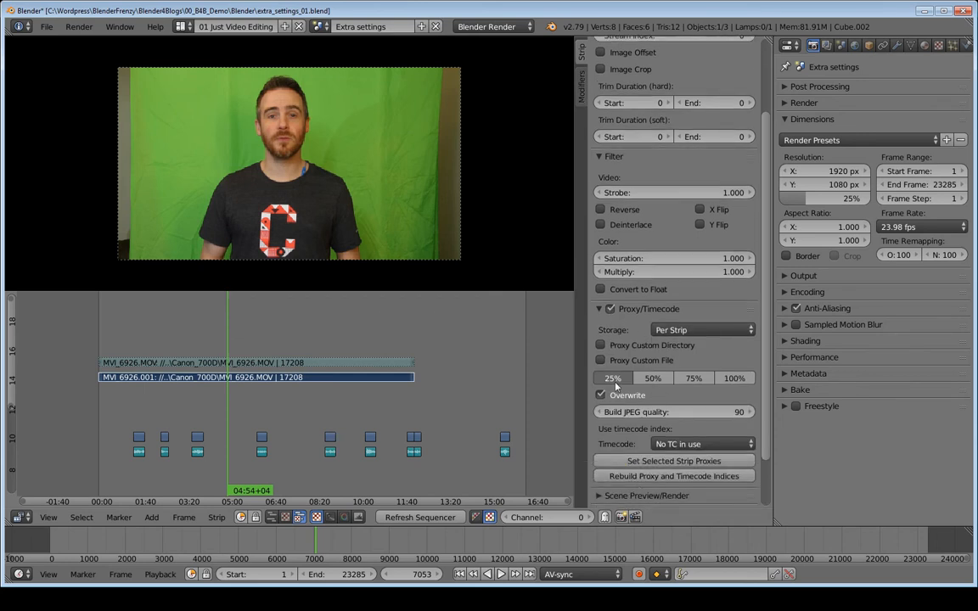
mouse_move(616, 382)
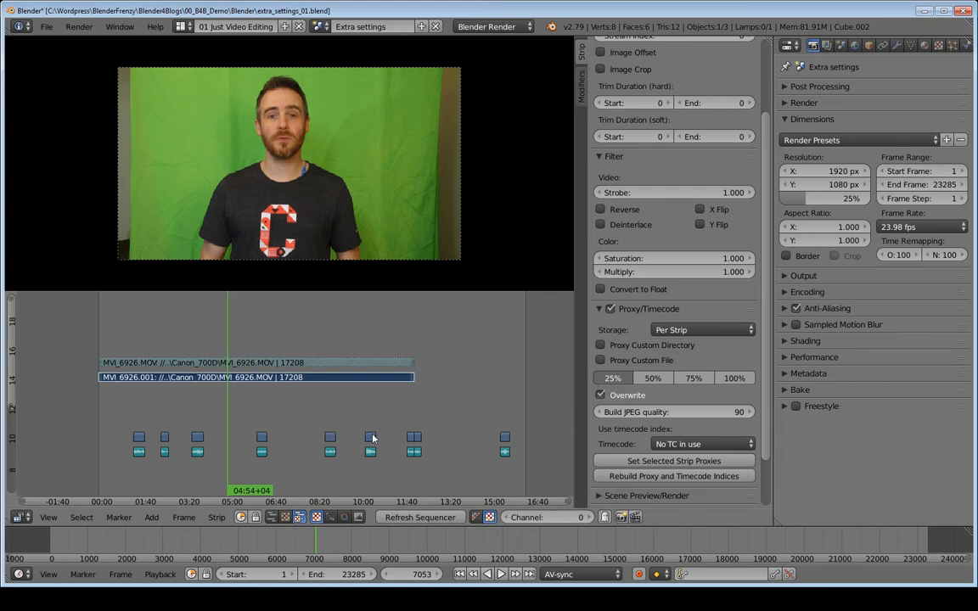
mouse_move(612, 377)
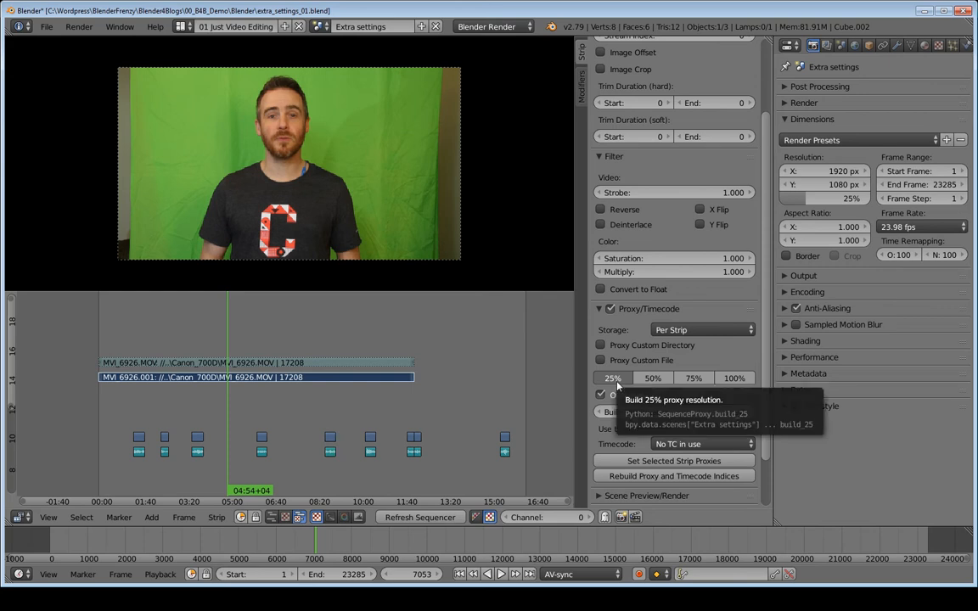
click(700, 330)
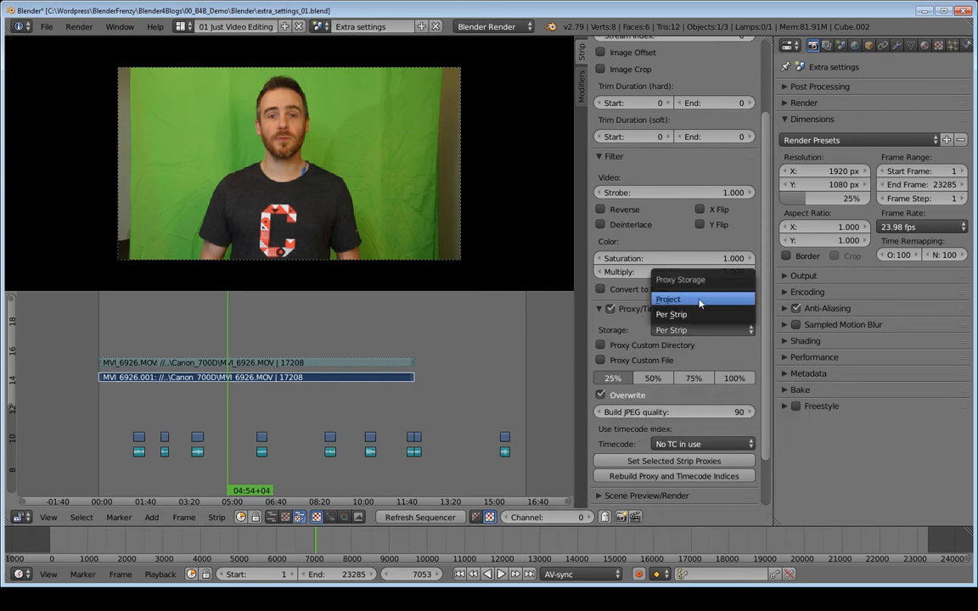
mouse_move(671, 314)
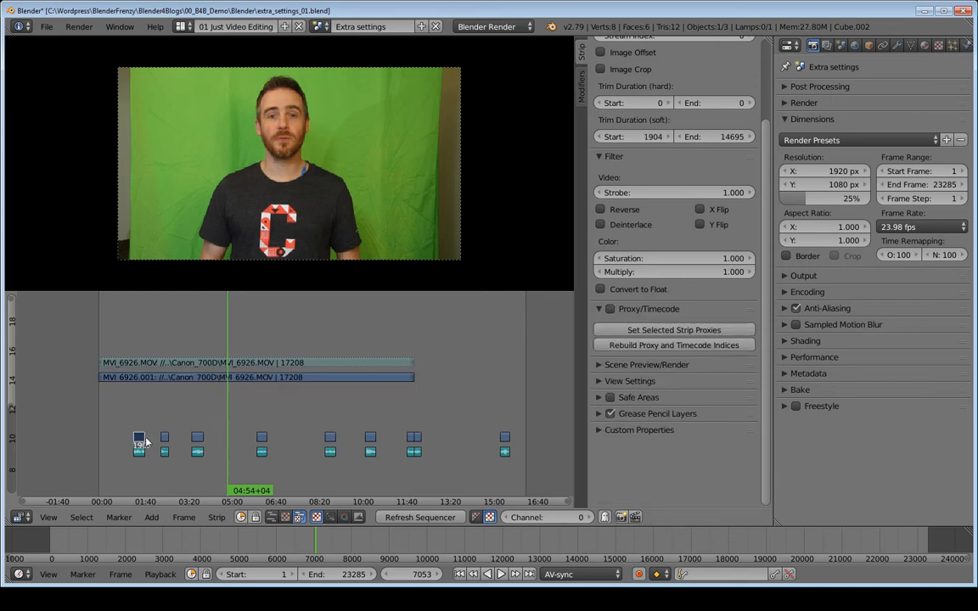
click(197, 437)
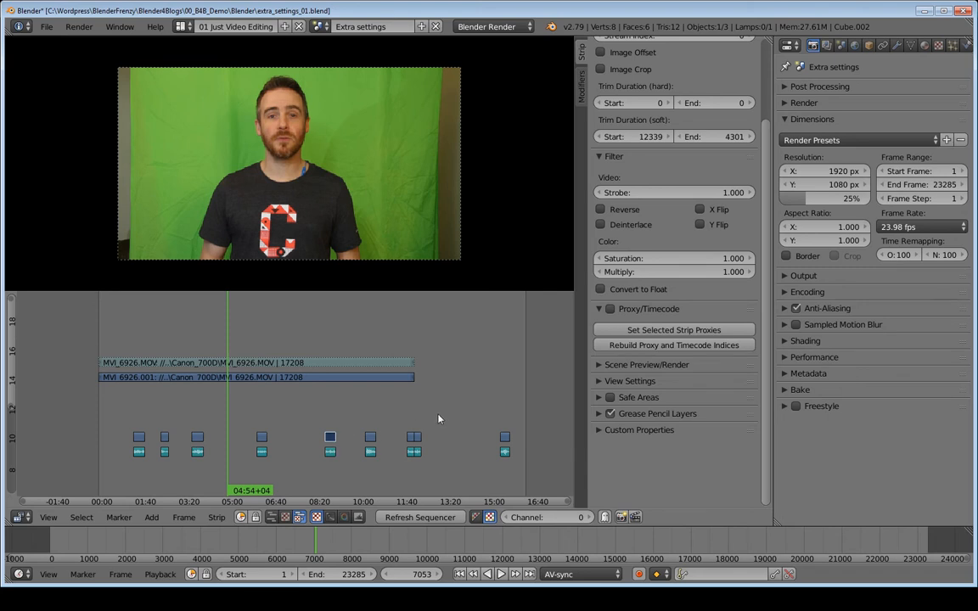
click(163, 437)
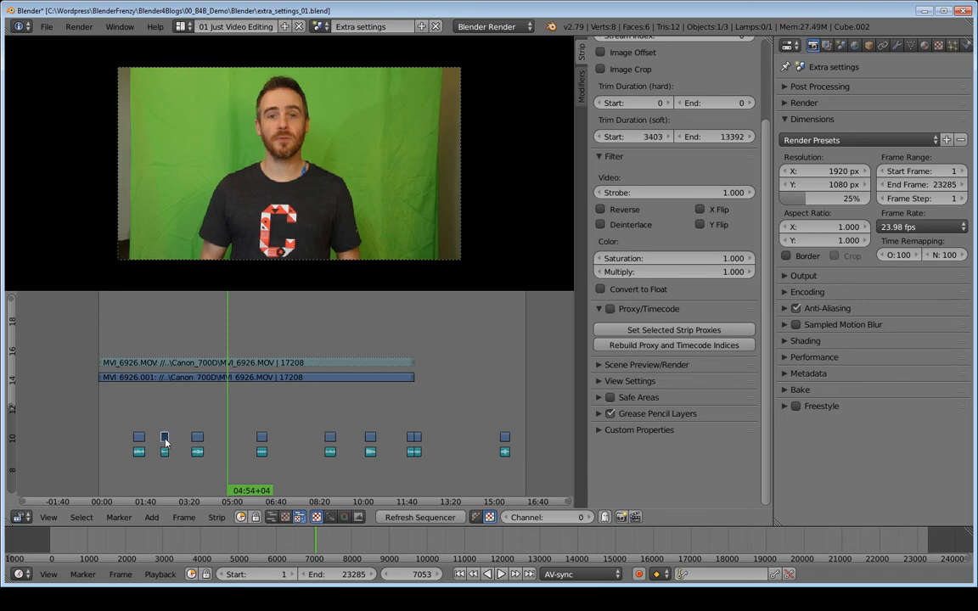
click(599, 308)
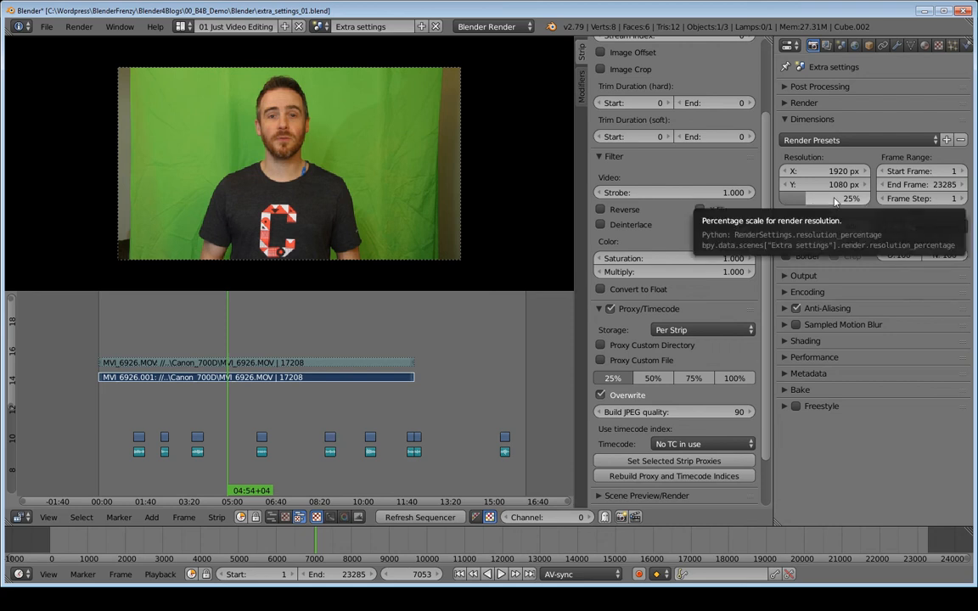
mouse_move(627, 329)
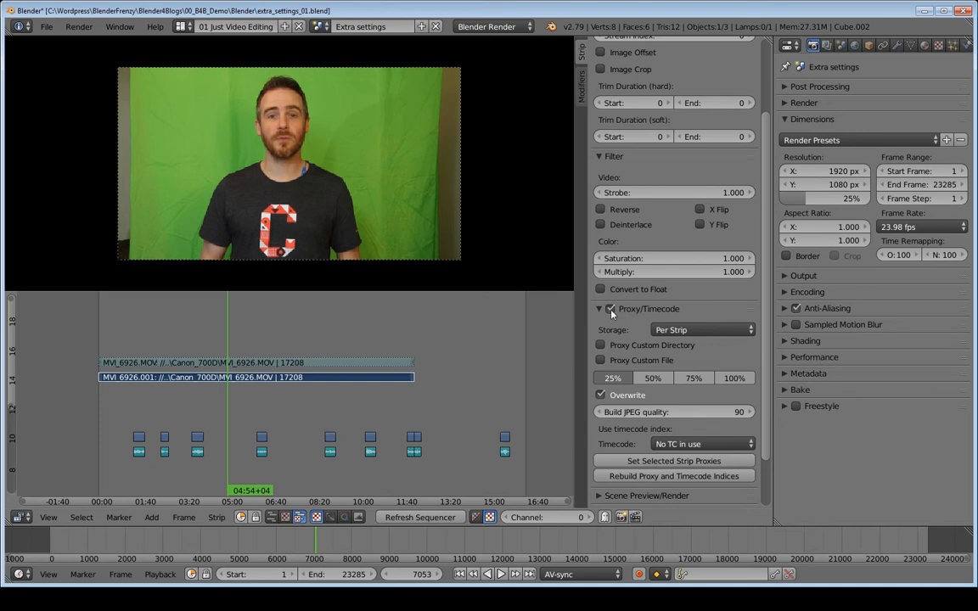
Scroll the strip sidebar down to the View Settings panel with Proxy Render Size
scroll(down, 3)
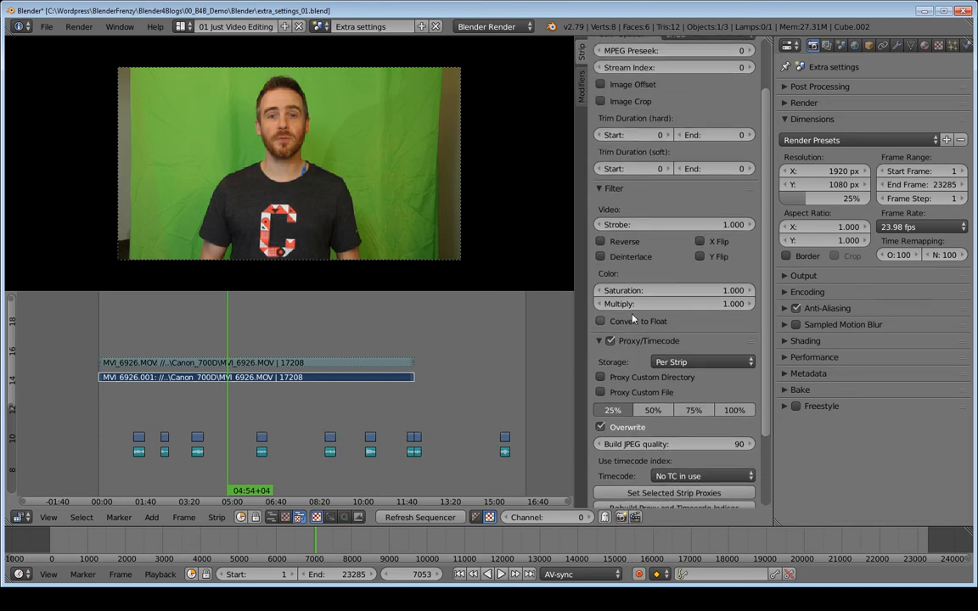
scroll(down, 3)
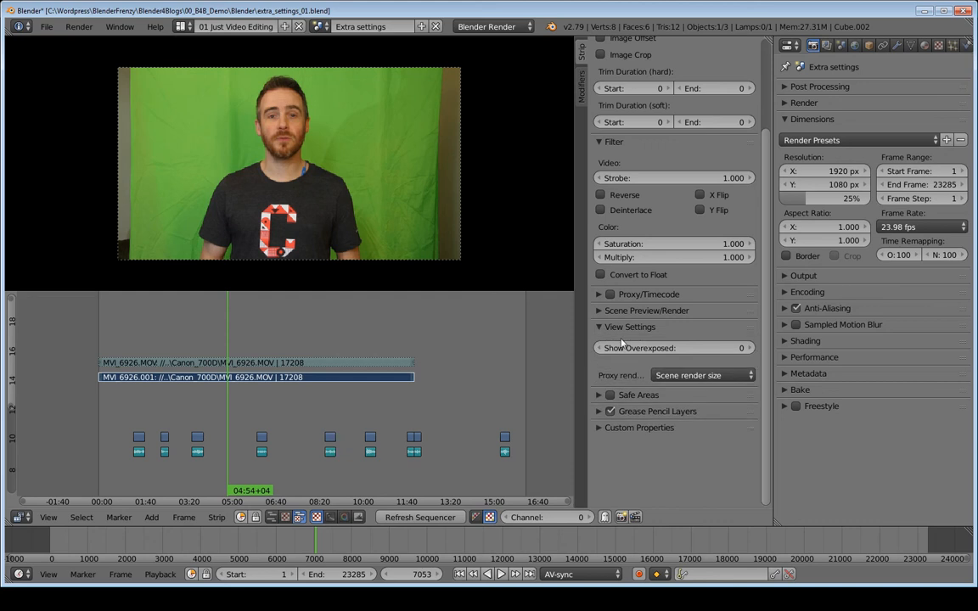
mouse_move(469, 284)
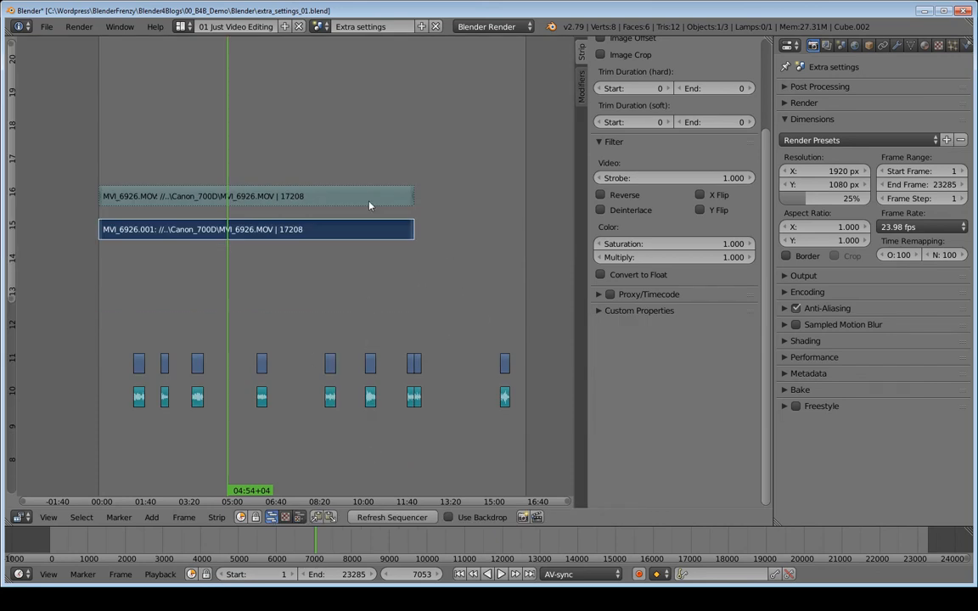
mouse_move(295, 259)
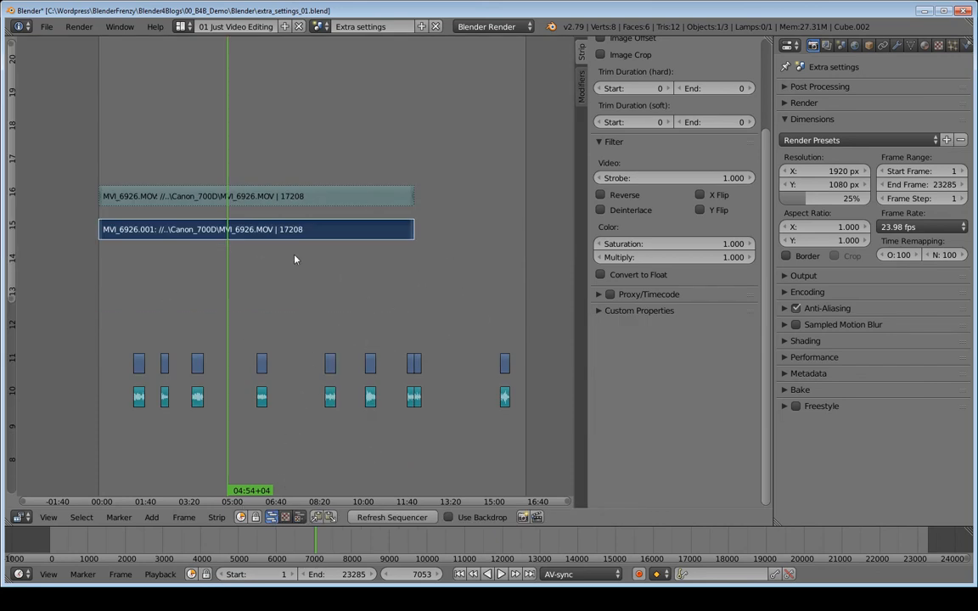
mouse_move(394, 297)
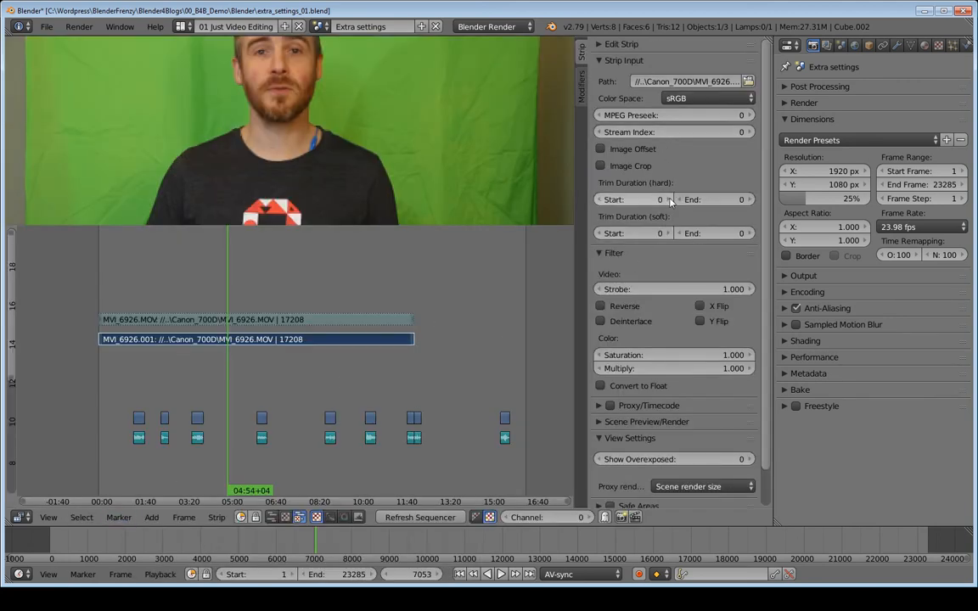
Set Proxy Render Size to 25% and raise the render resolution percentage to 100%
scroll(down, 3)
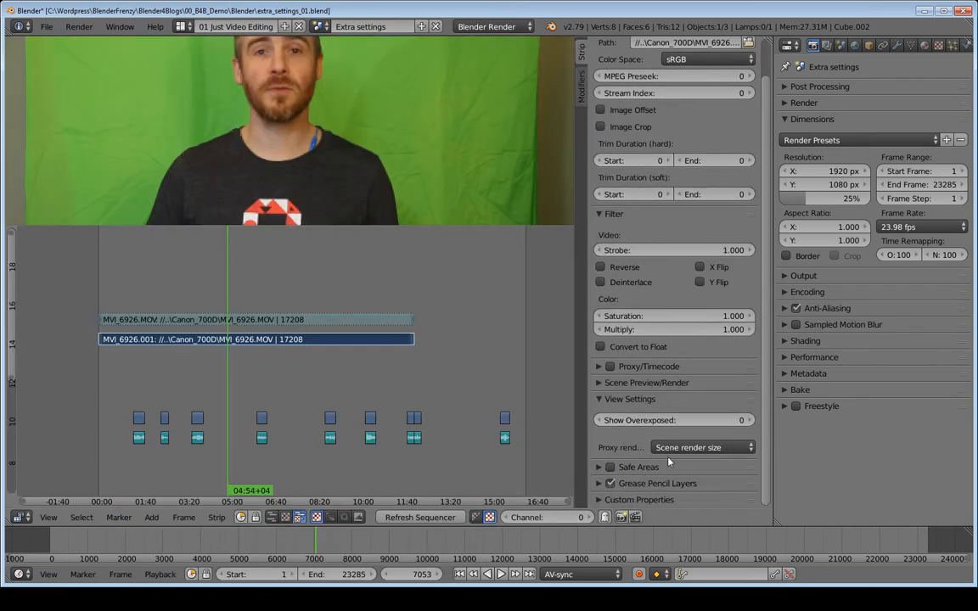
click(703, 447)
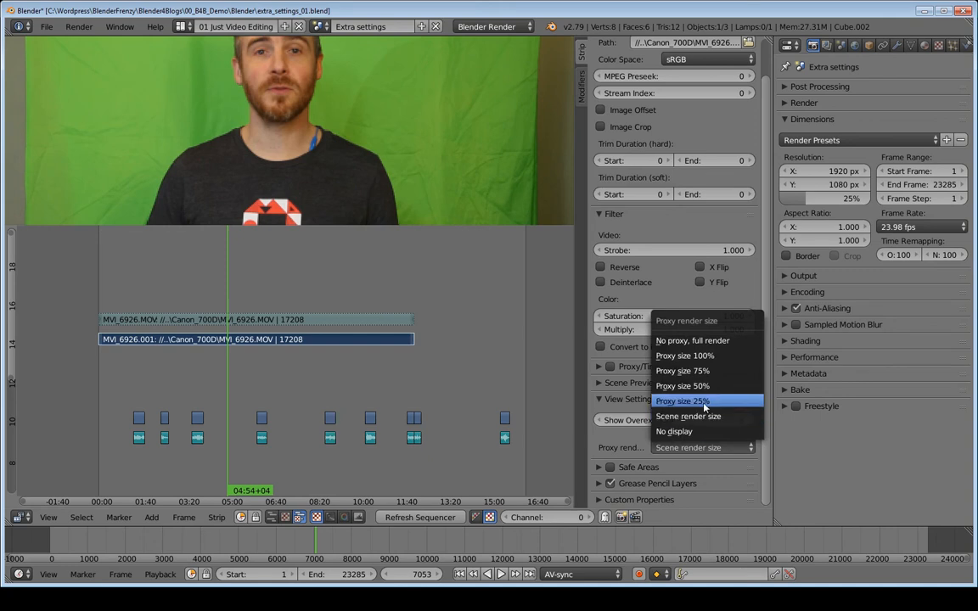
click(682, 401)
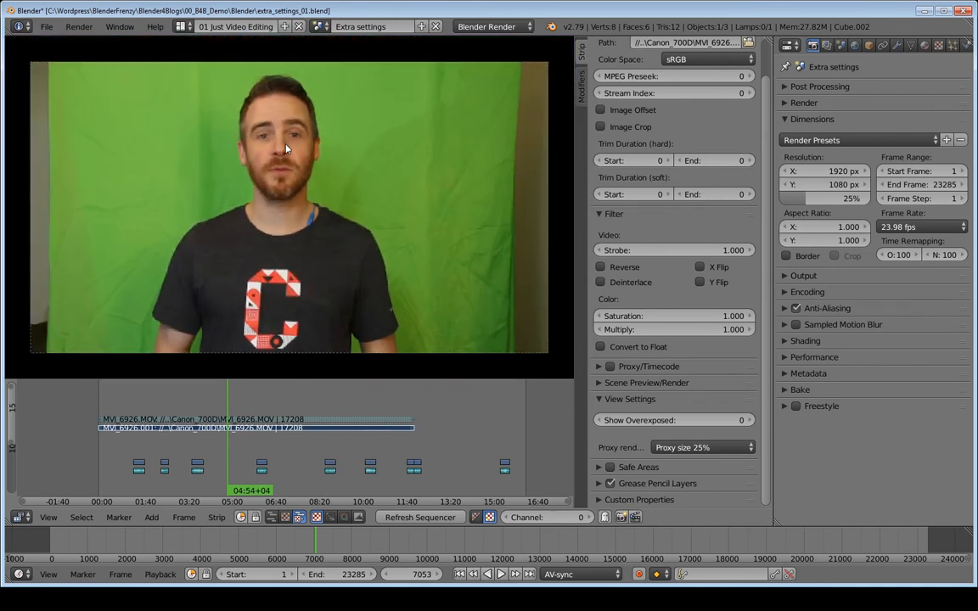
click(823, 198)
text(100)
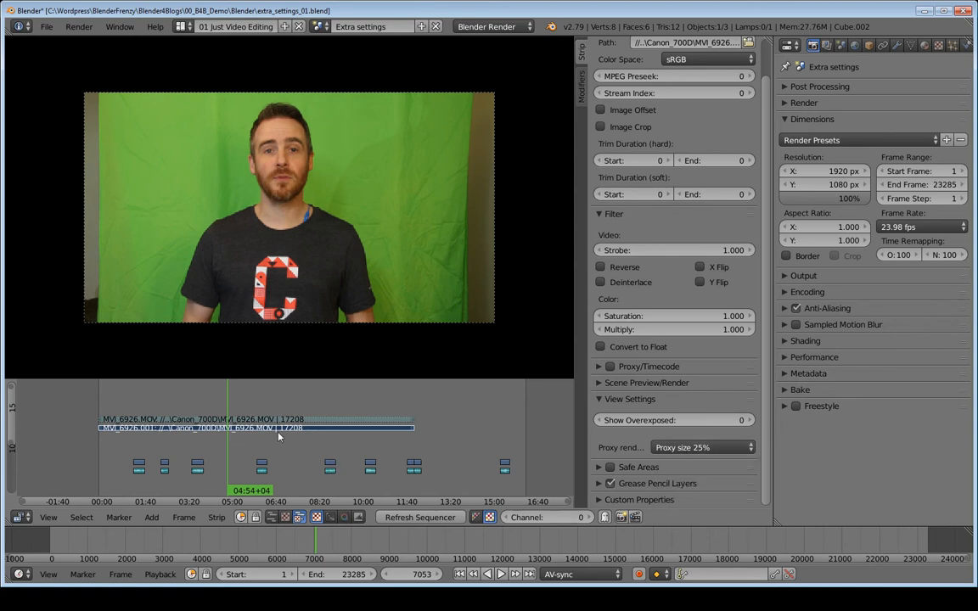
mouse_move(649, 356)
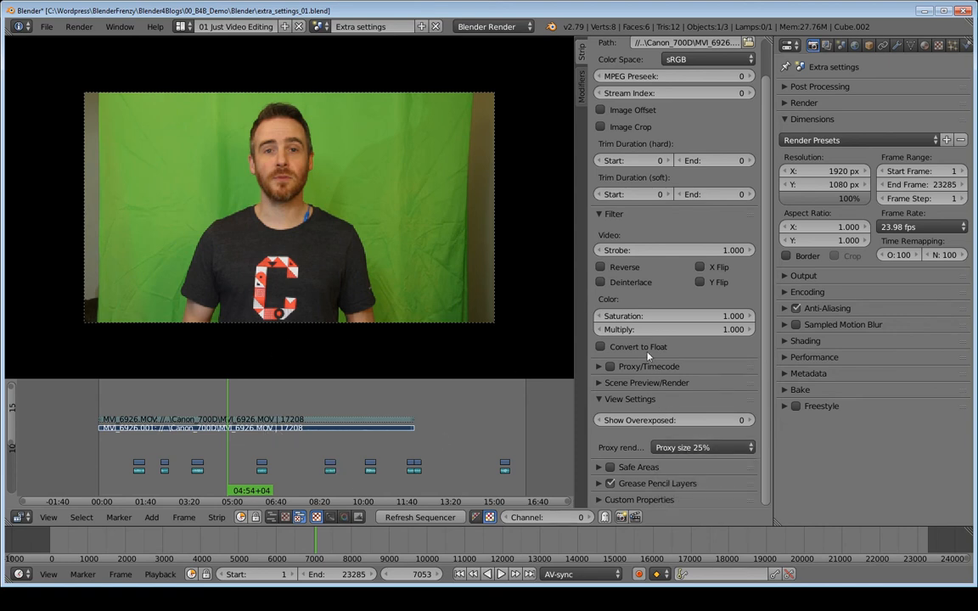
Expand and collapse the strip's Proxy/Timecode panel, zoom into the pixelated preview, then bring up Proxy Render Size choices
click(600, 366)
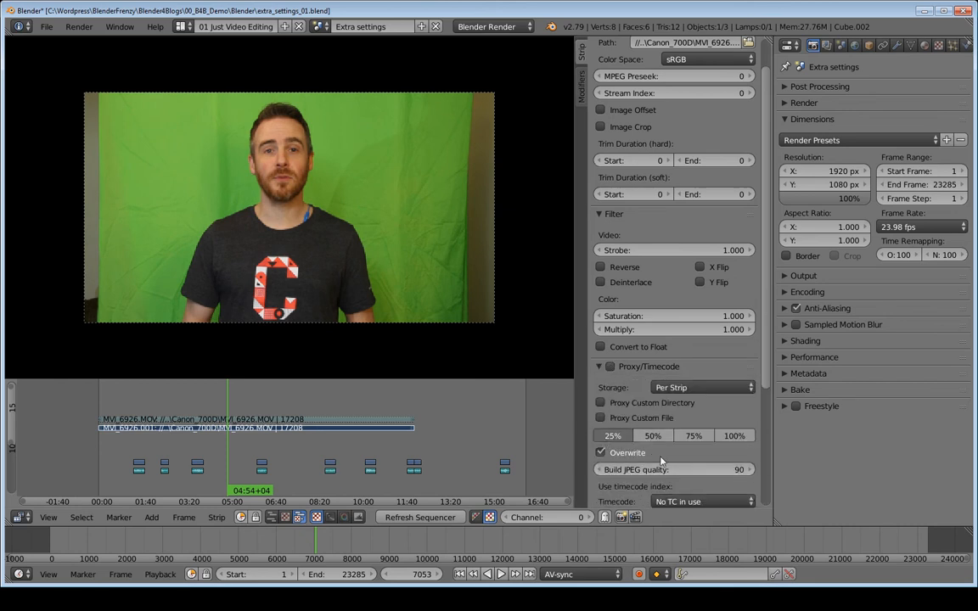
scroll(down, 3)
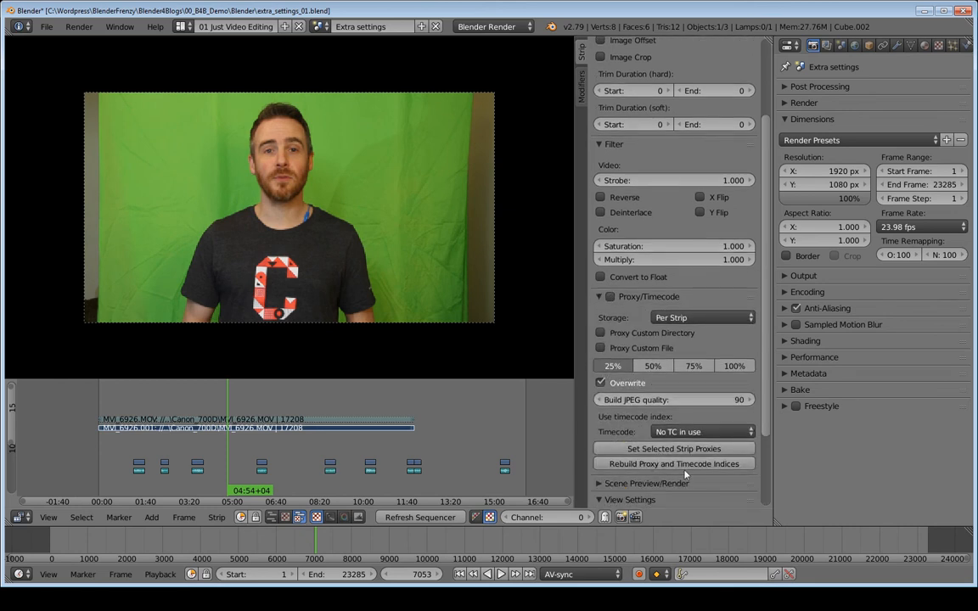
mouse_move(639, 422)
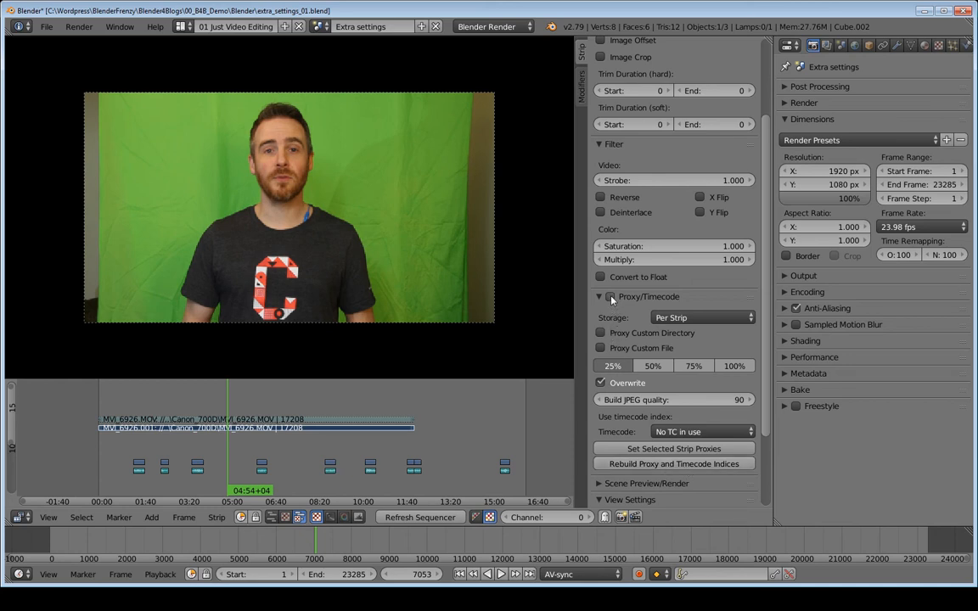
click(598, 297)
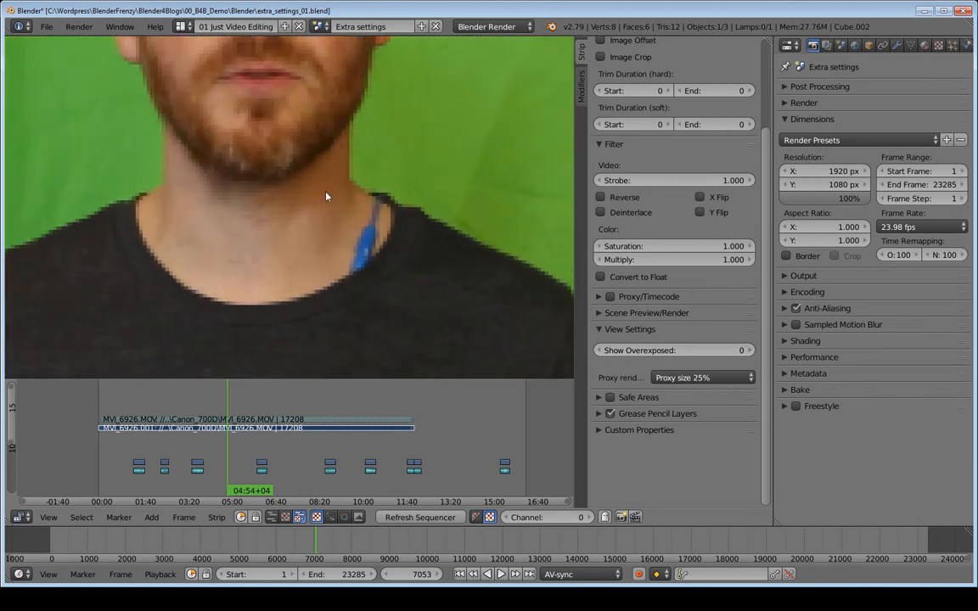
click(702, 377)
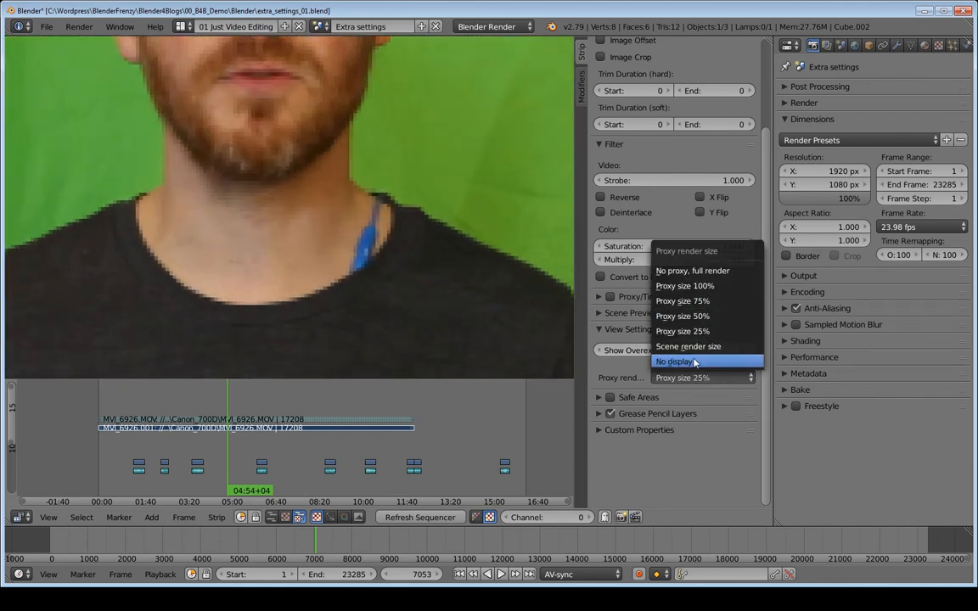
mouse_move(692, 270)
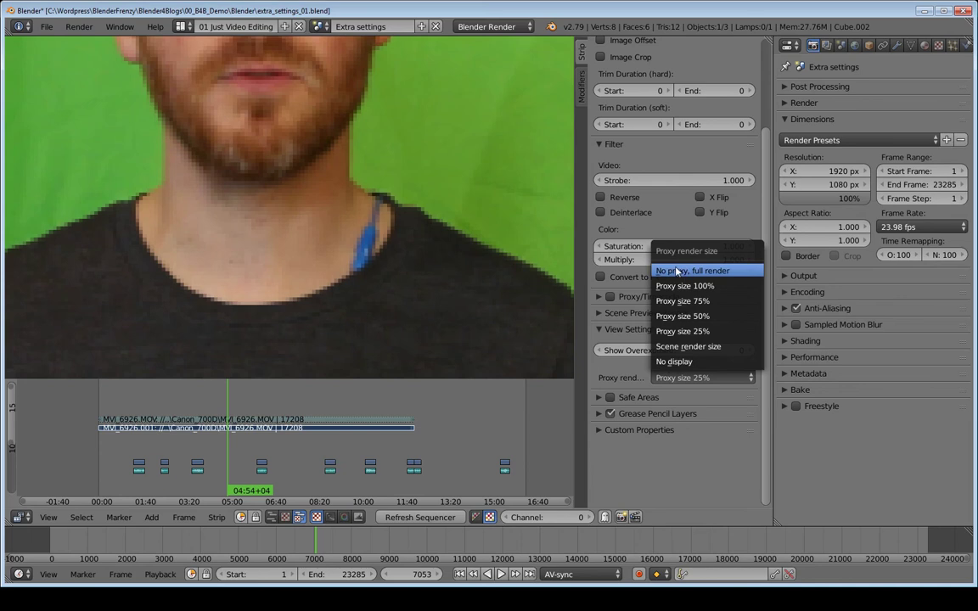
Compare No proxy full render against Proxy size 25% in the preview, then remove the two long MVI_6926 strips
click(692, 270)
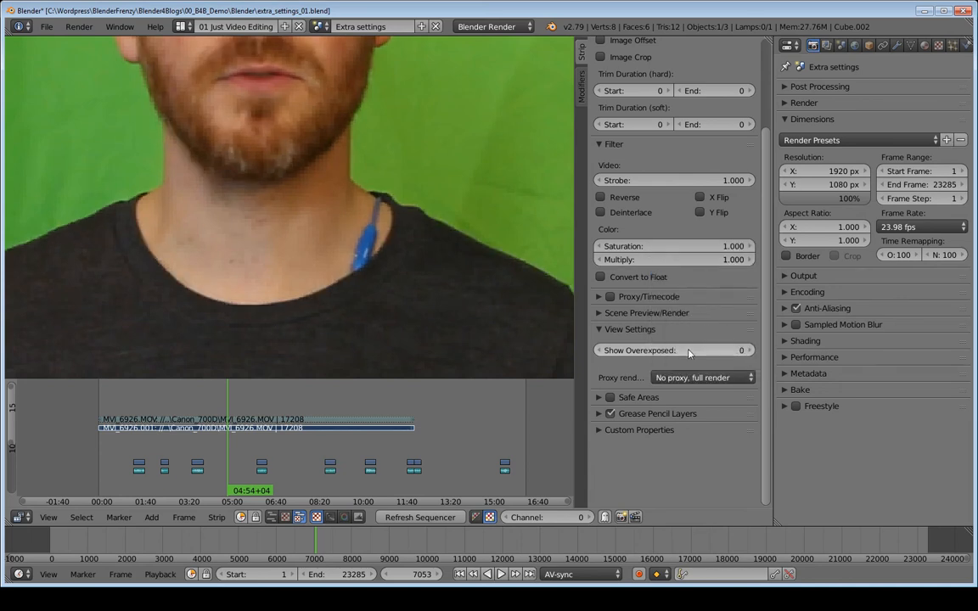
click(702, 377)
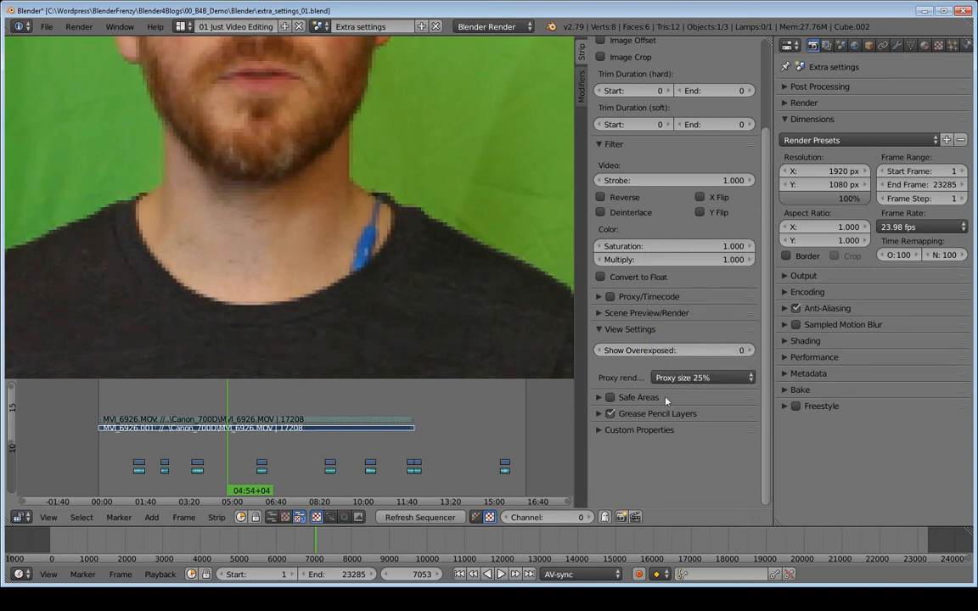
mouse_move(645, 251)
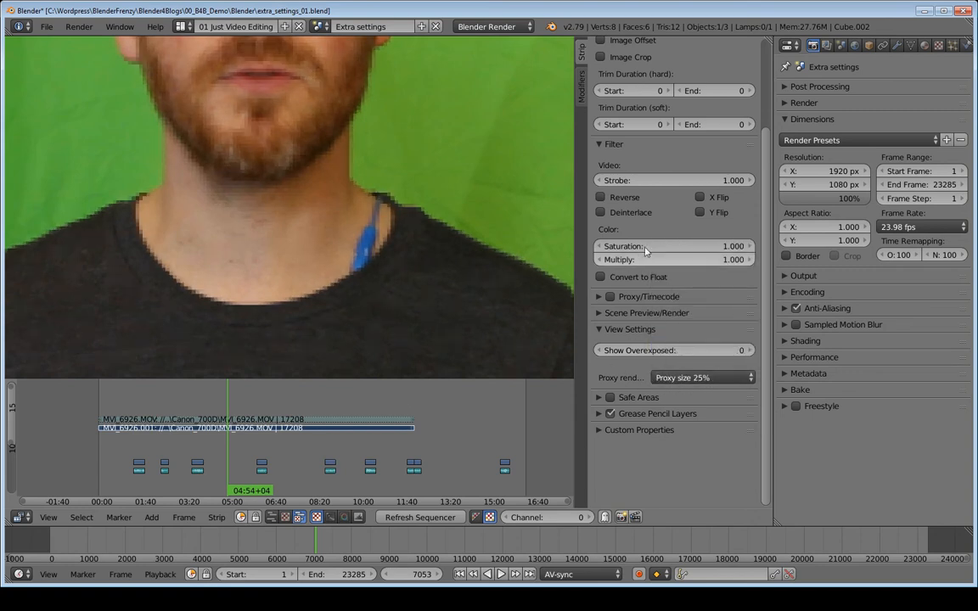
scroll(up, 3)
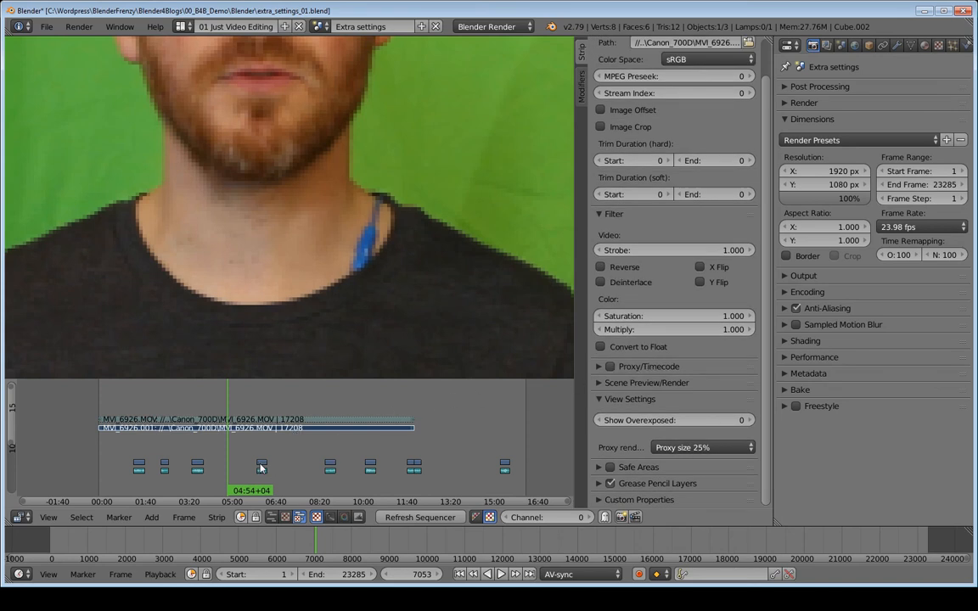
scroll(down, 3)
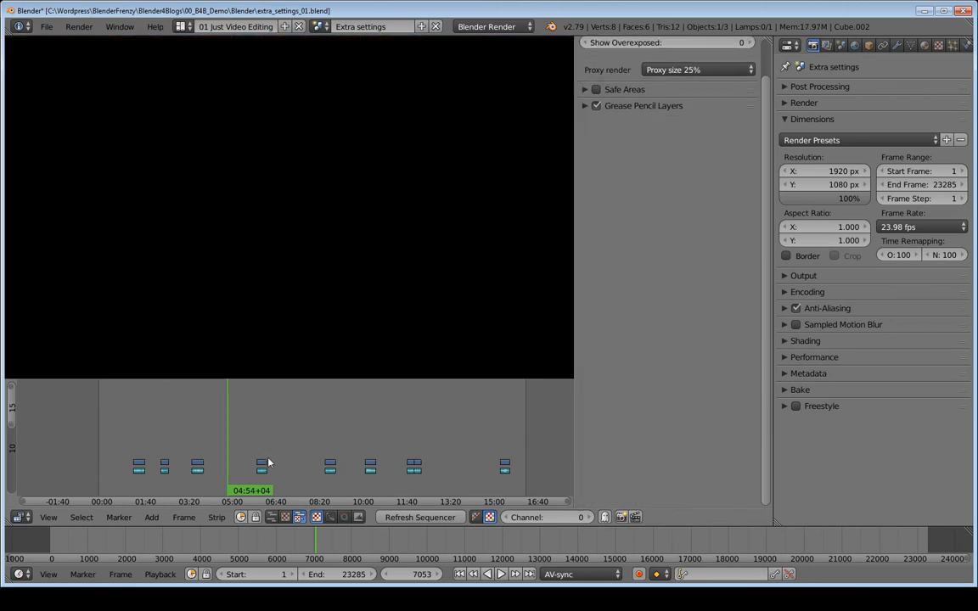
Select a short green-screen clip strip so it shows in the 25% proxy preview
click(261, 465)
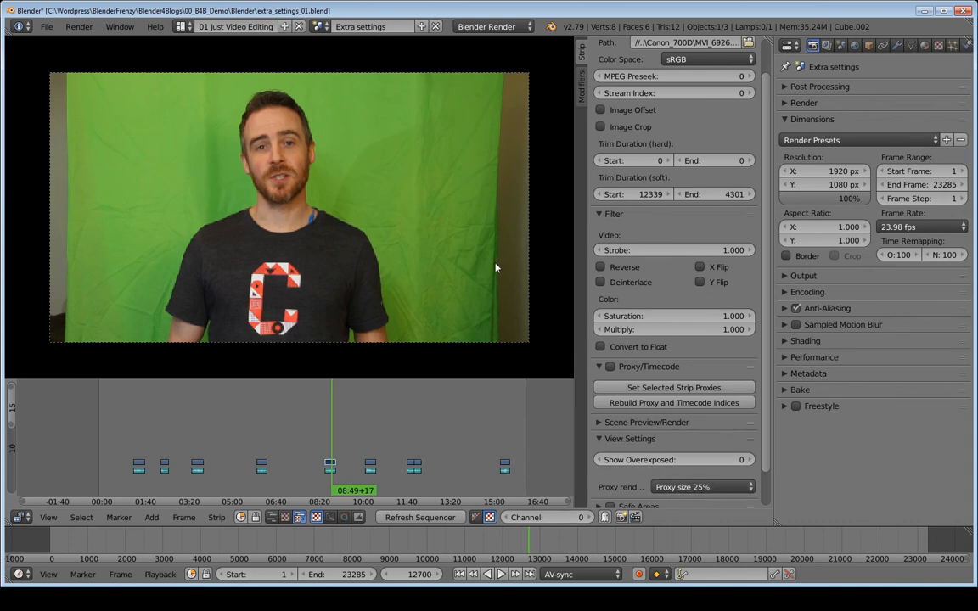
mouse_move(289, 400)
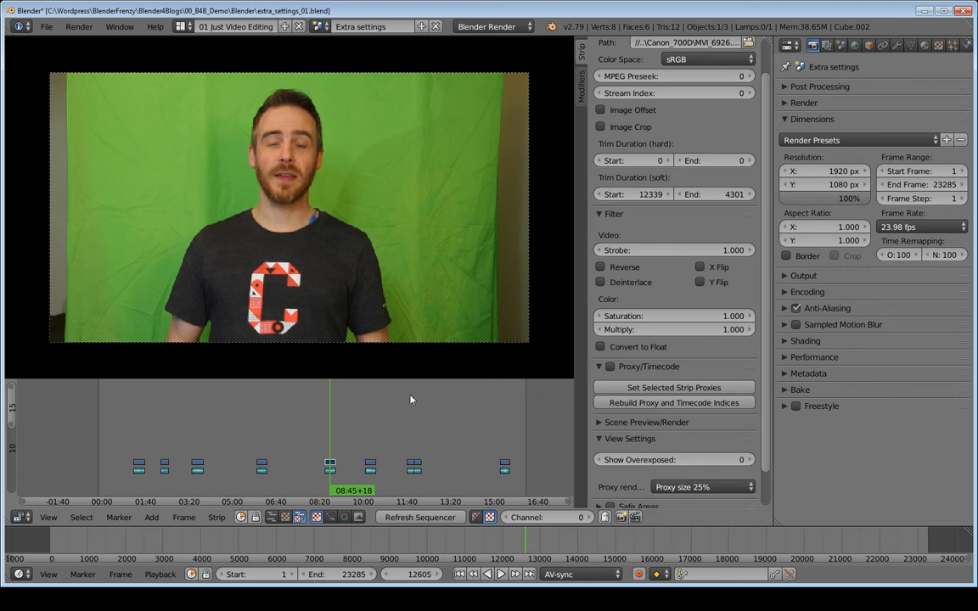
mouse_move(215, 560)
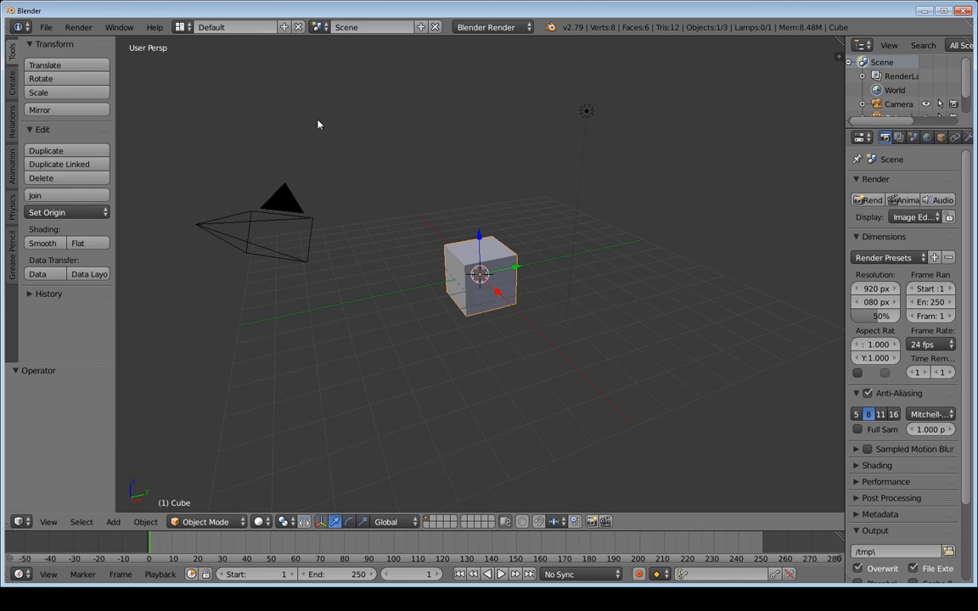
In User Preferences Add-ons, search 'Kino' and enable Sequencer: Kinoraw Tools
click(46, 27)
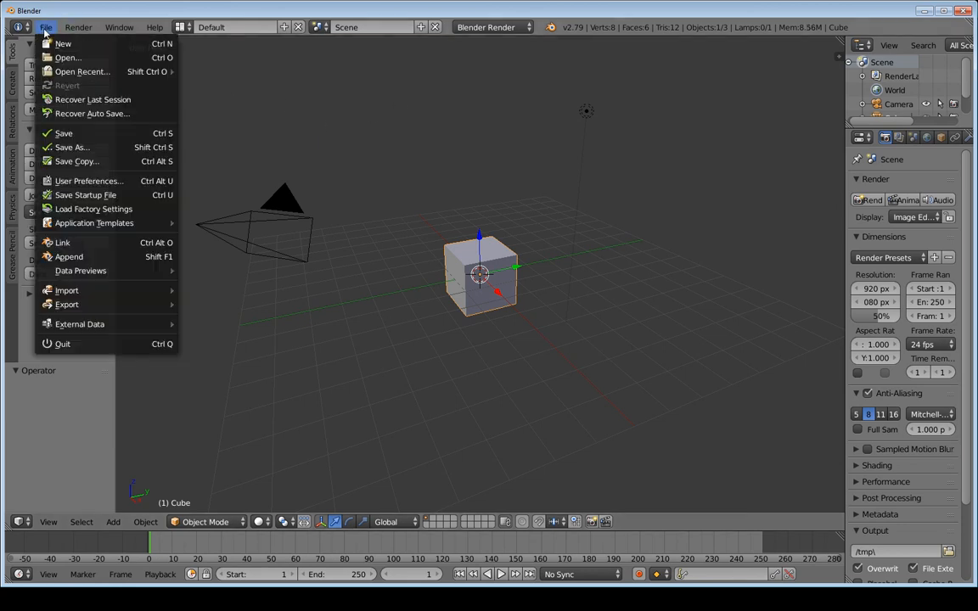
mouse_move(85, 194)
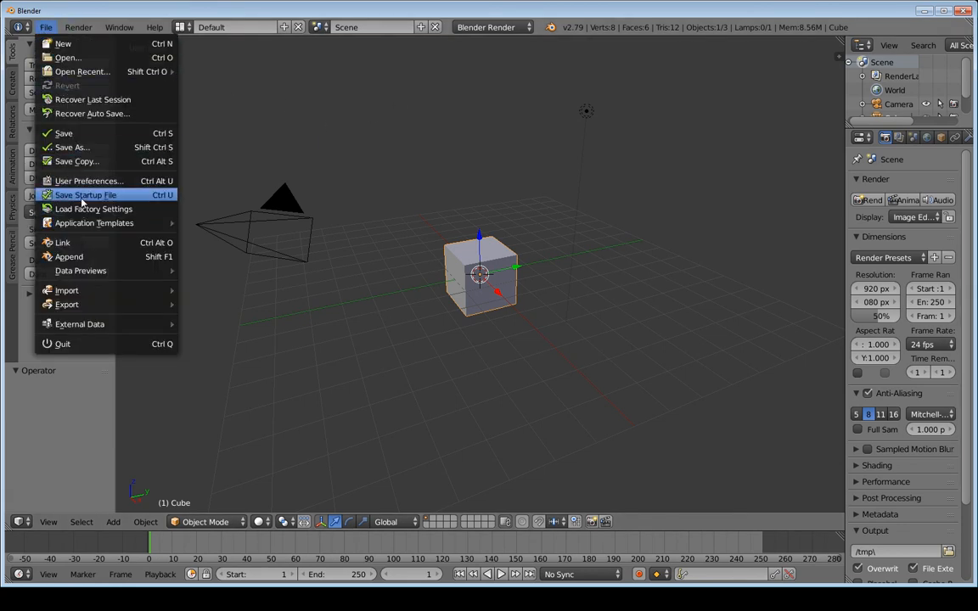
click(89, 180)
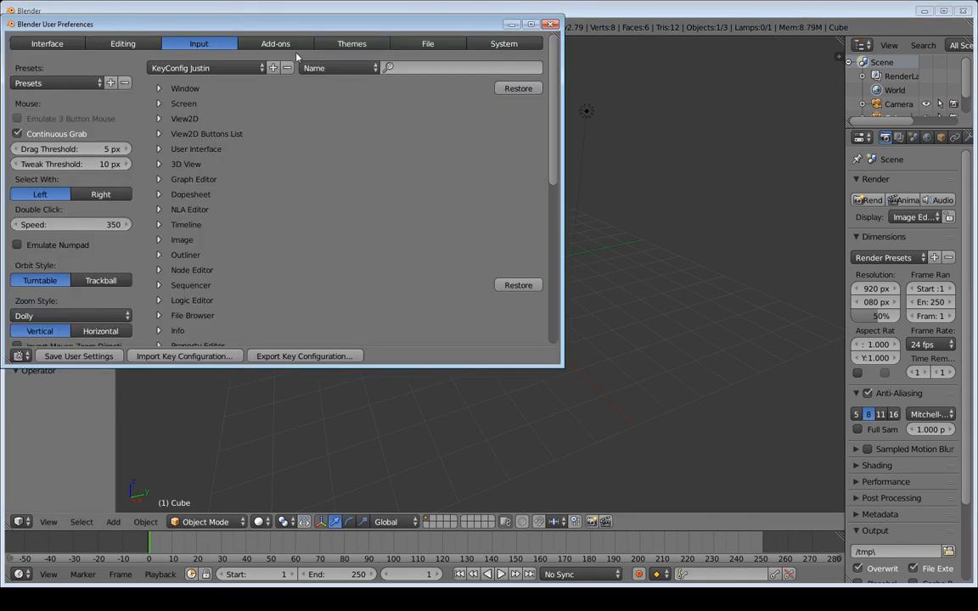
click(275, 44)
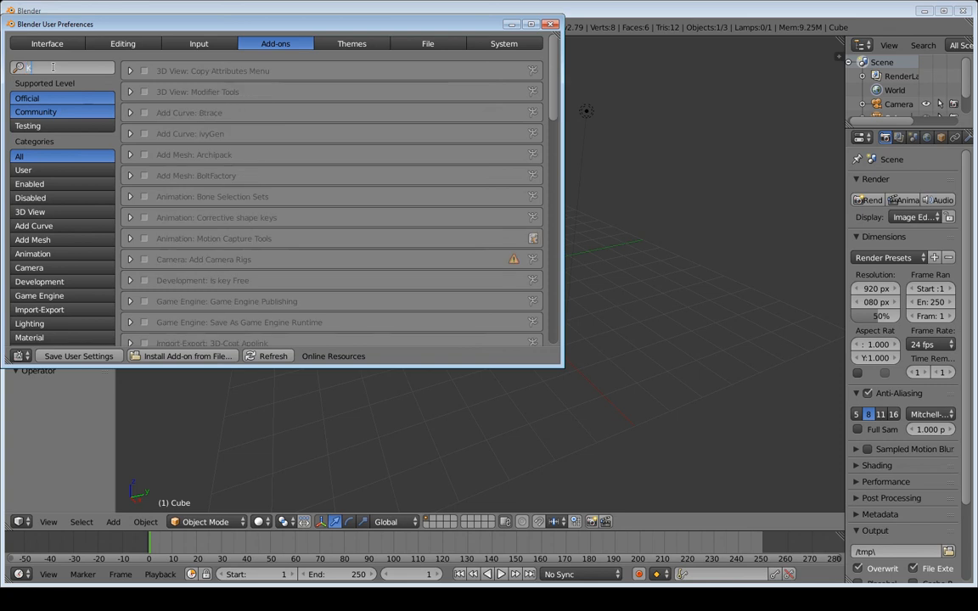
text(Kino)
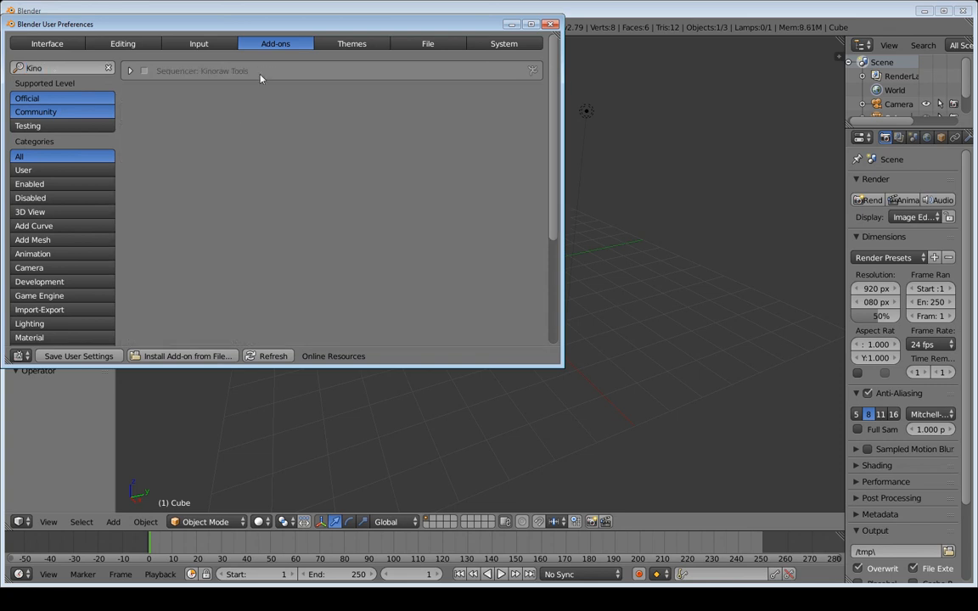
mouse_move(209, 79)
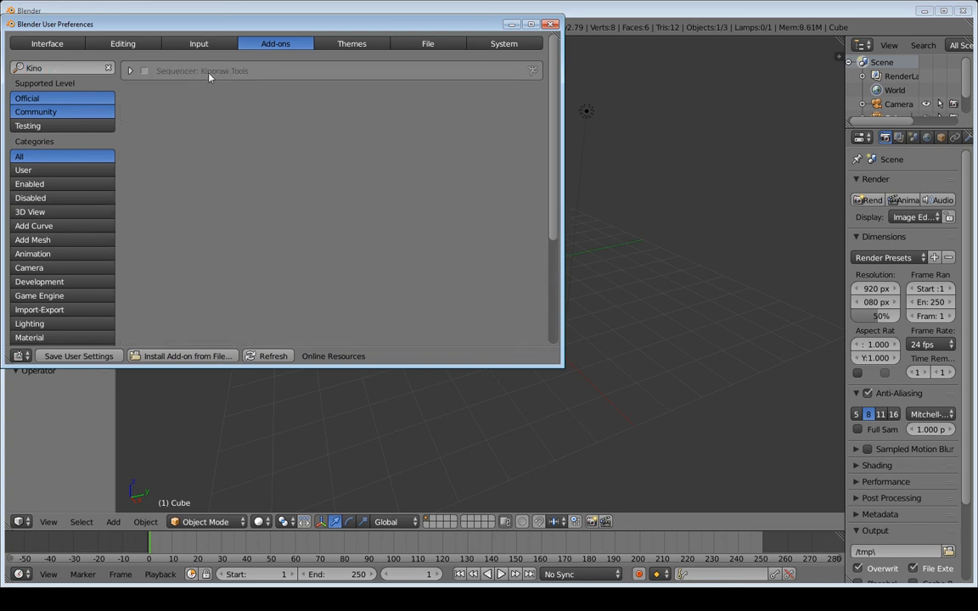
click(143, 70)
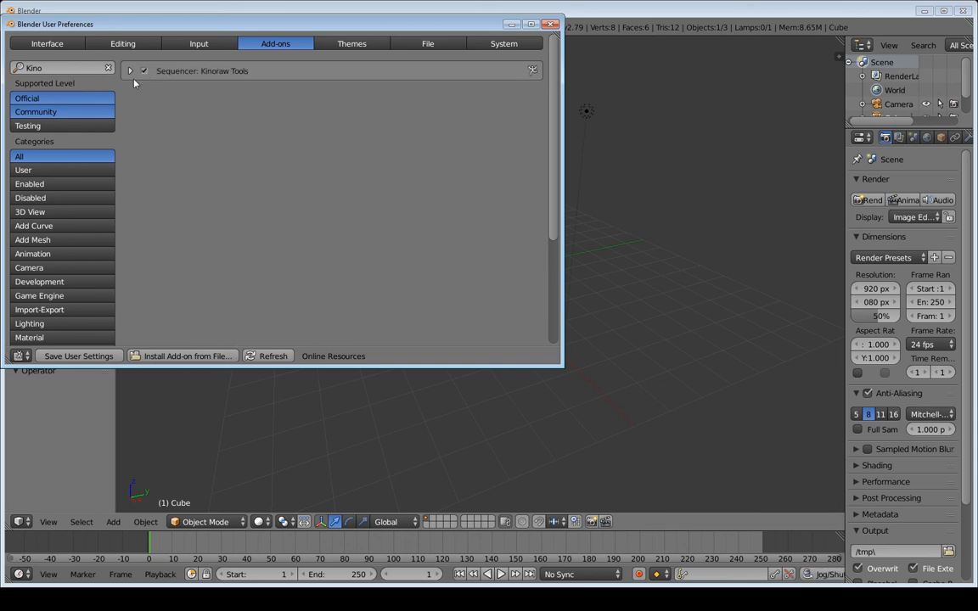
Look over Kinoraw Tools' preferences including experimental tools with external dependencies, then close the preferences
click(129, 70)
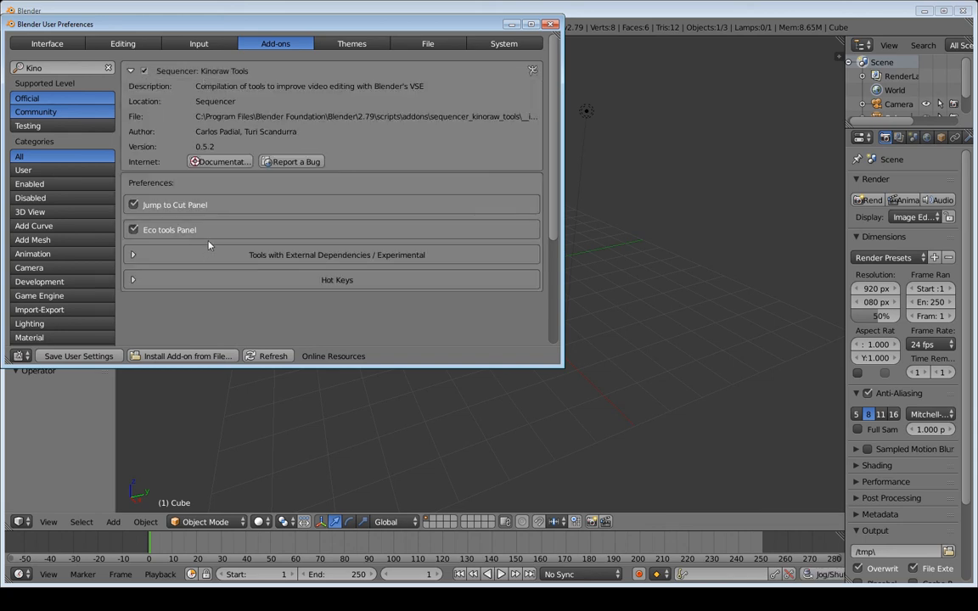
click(133, 254)
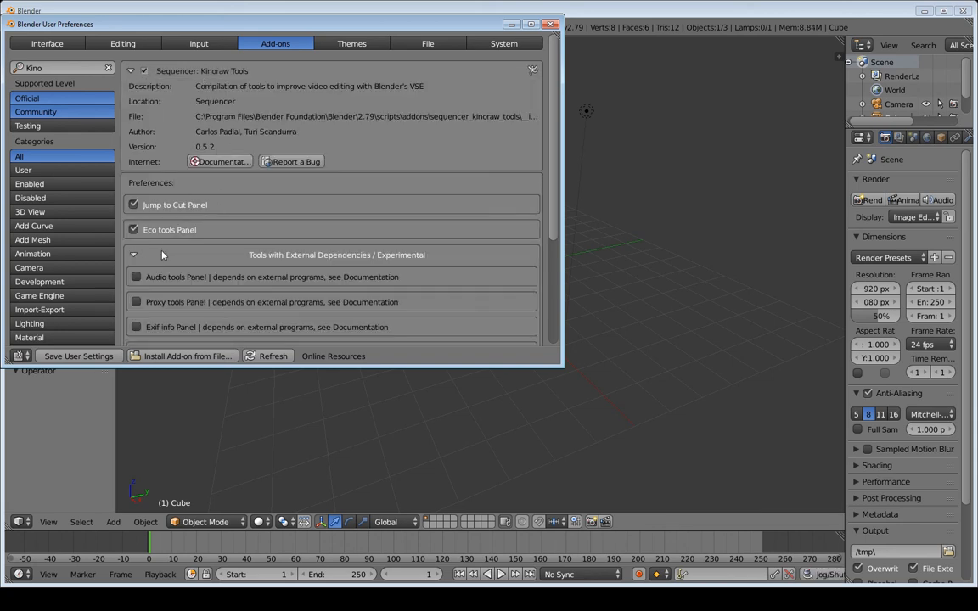
mouse_move(263, 235)
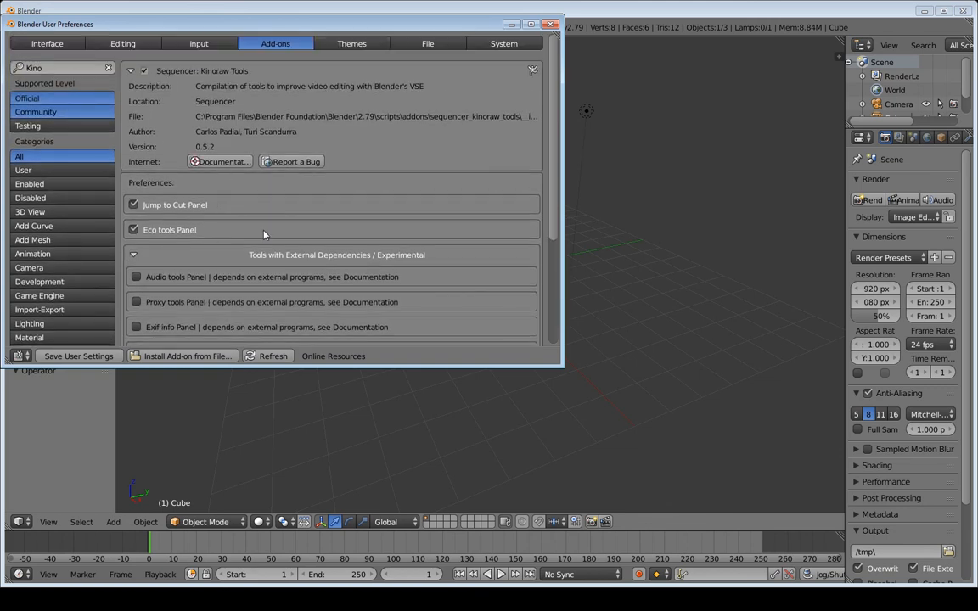
mouse_move(264, 234)
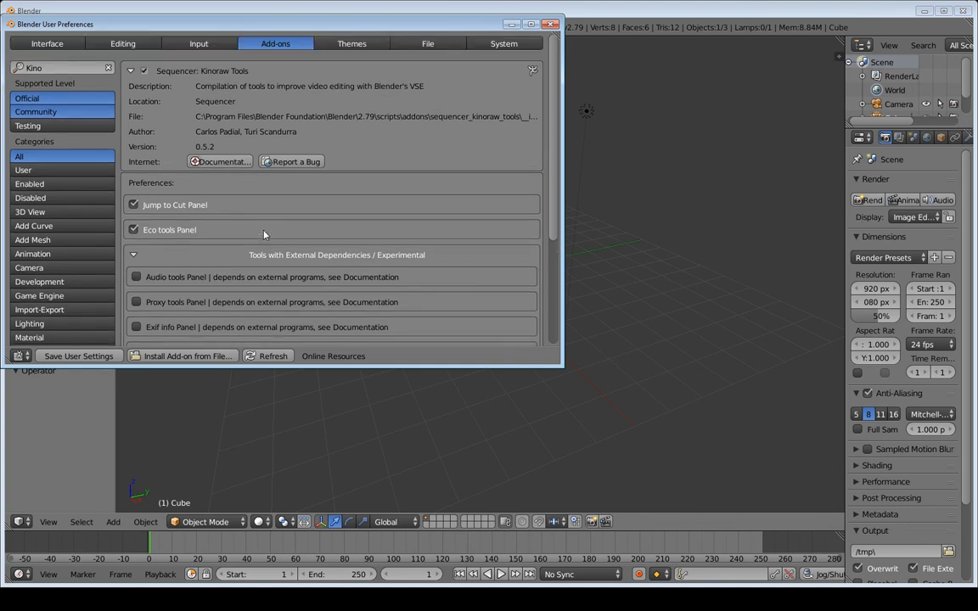
click(549, 24)
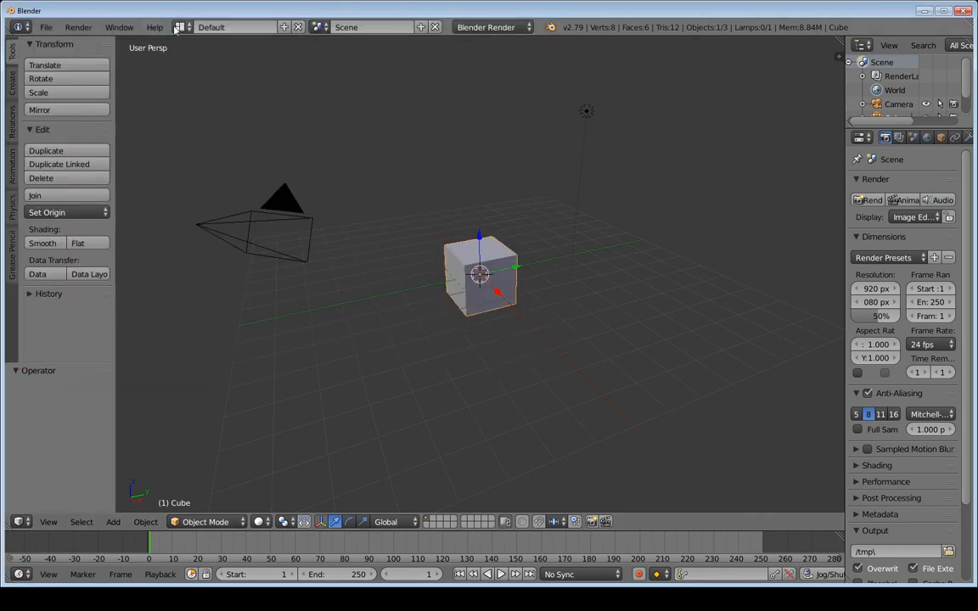
Switch the screen to the Video Editing layout from the header dropdown
click(223, 27)
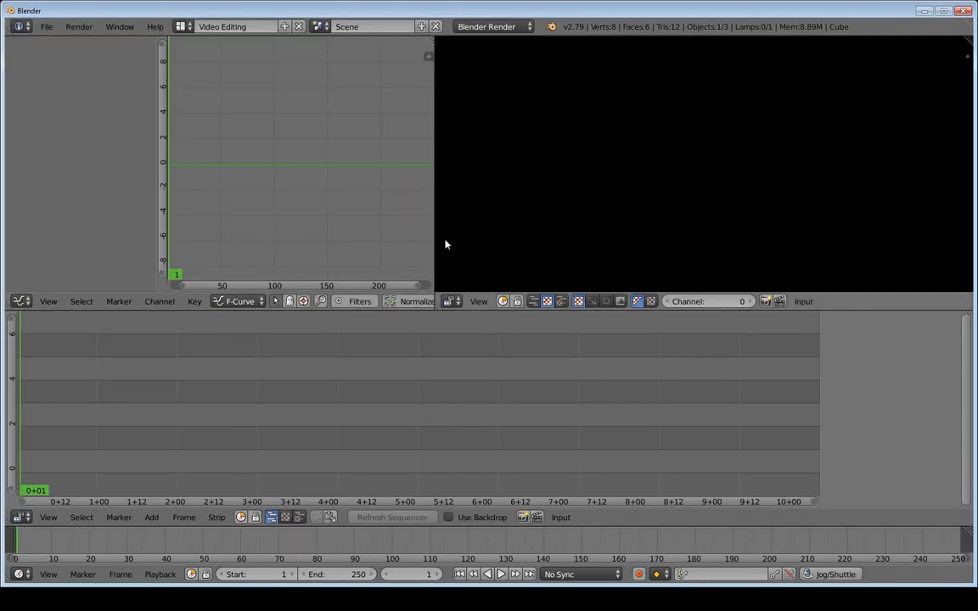
mouse_move(746, 129)
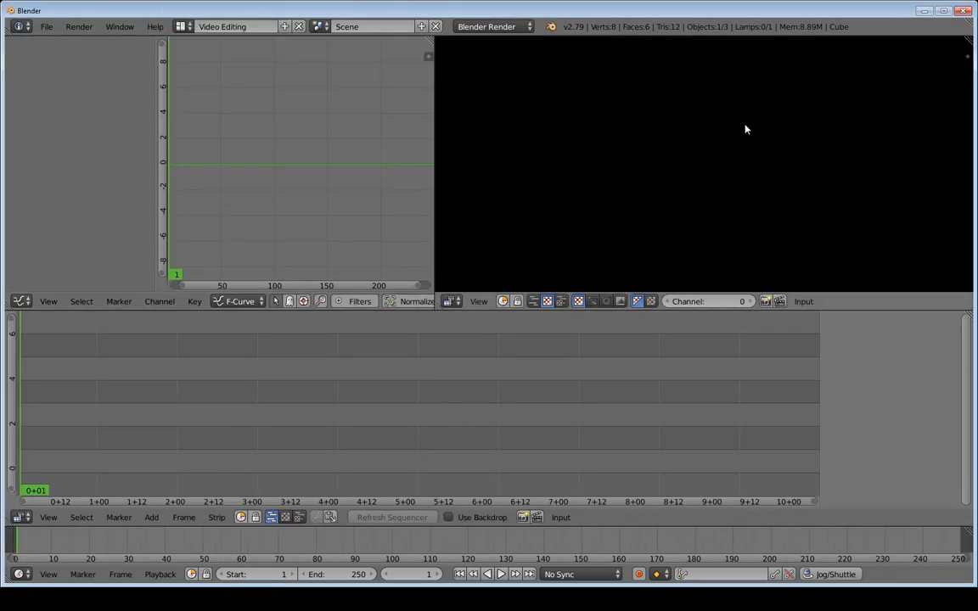
mouse_move(236, 562)
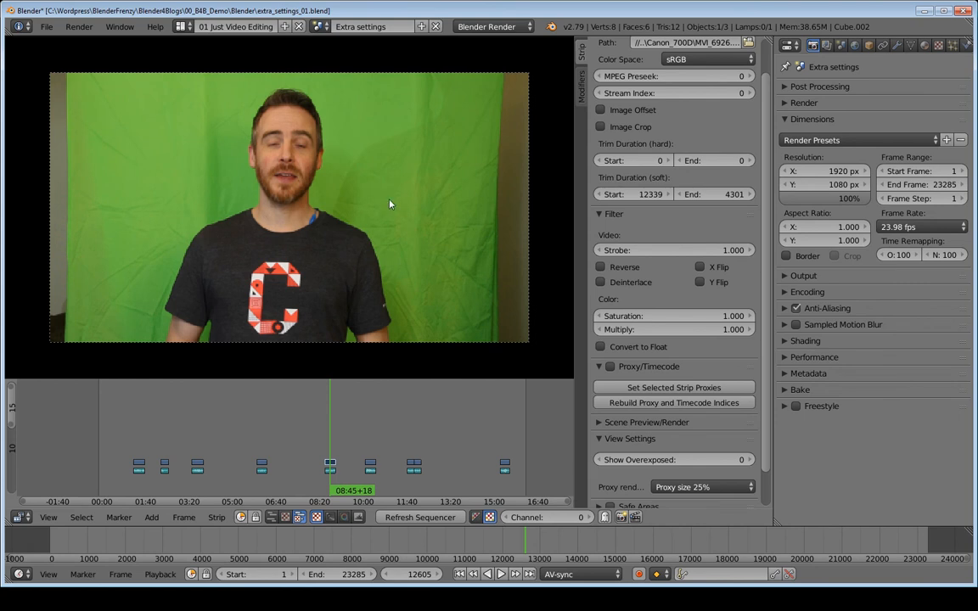
mouse_move(424, 176)
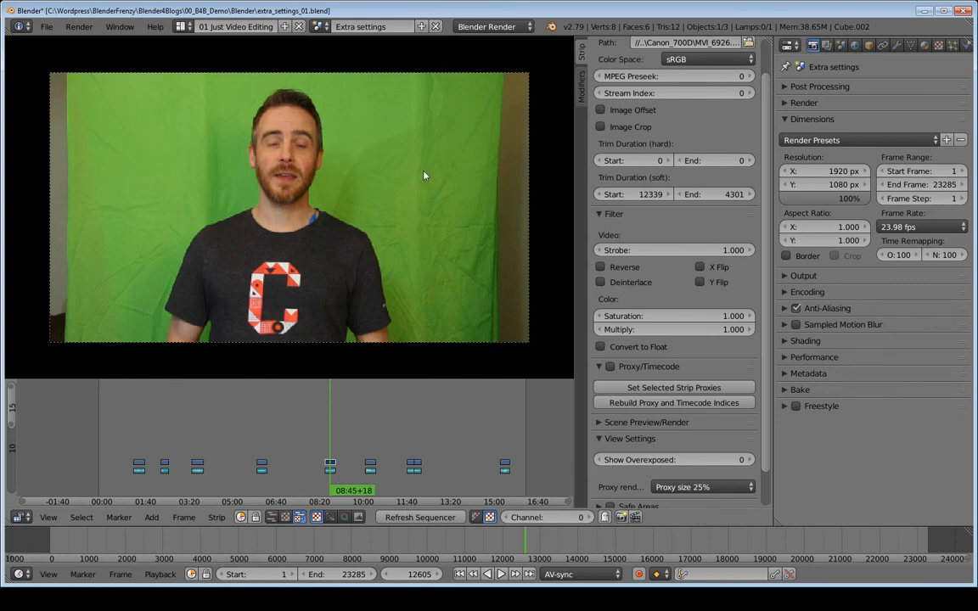
mouse_move(244, 142)
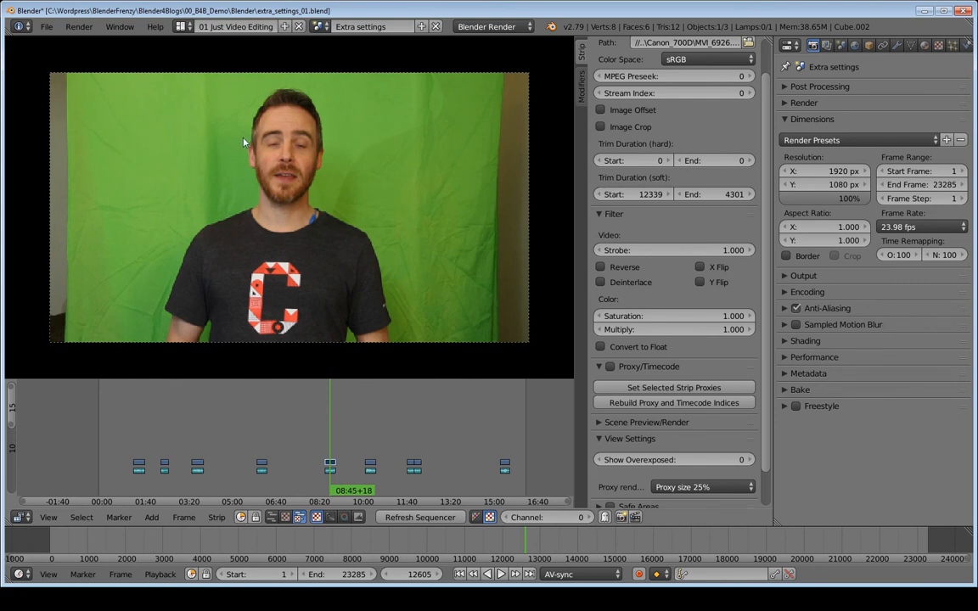
mouse_move(426, 173)
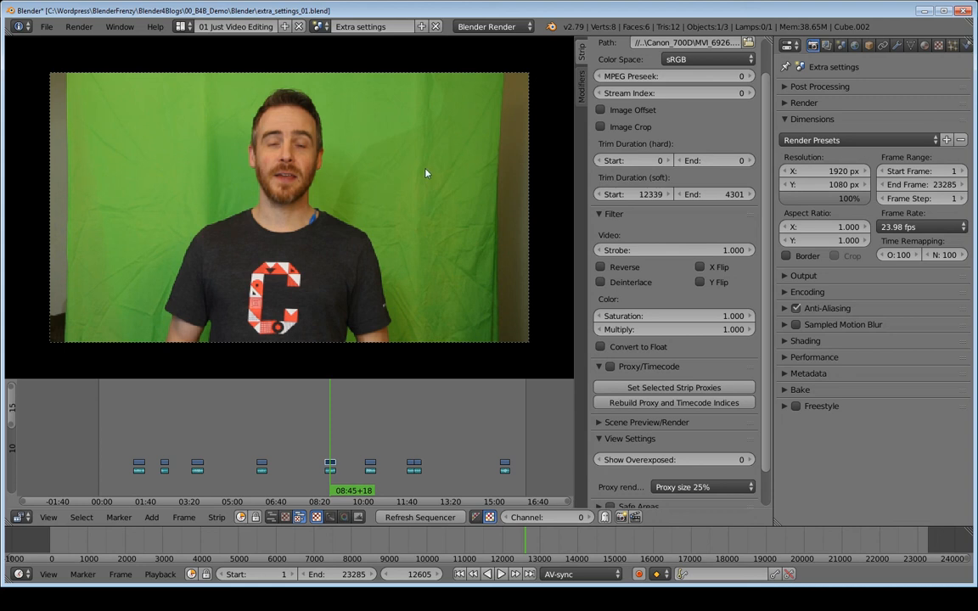
mouse_move(382, 257)
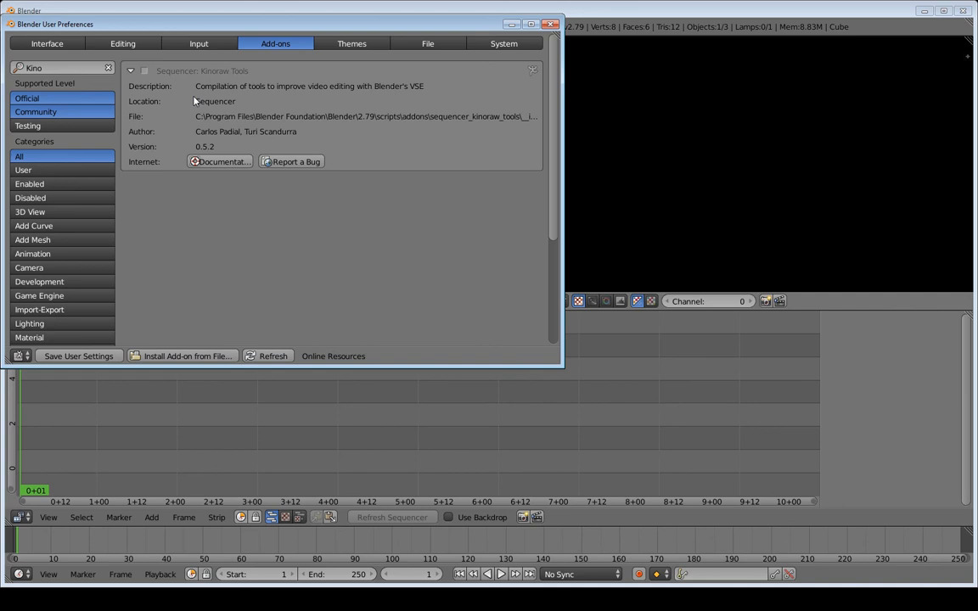
Collapse the Kinoraw Tools entry, check the Editing preferences, and close the user preferences
click(132, 70)
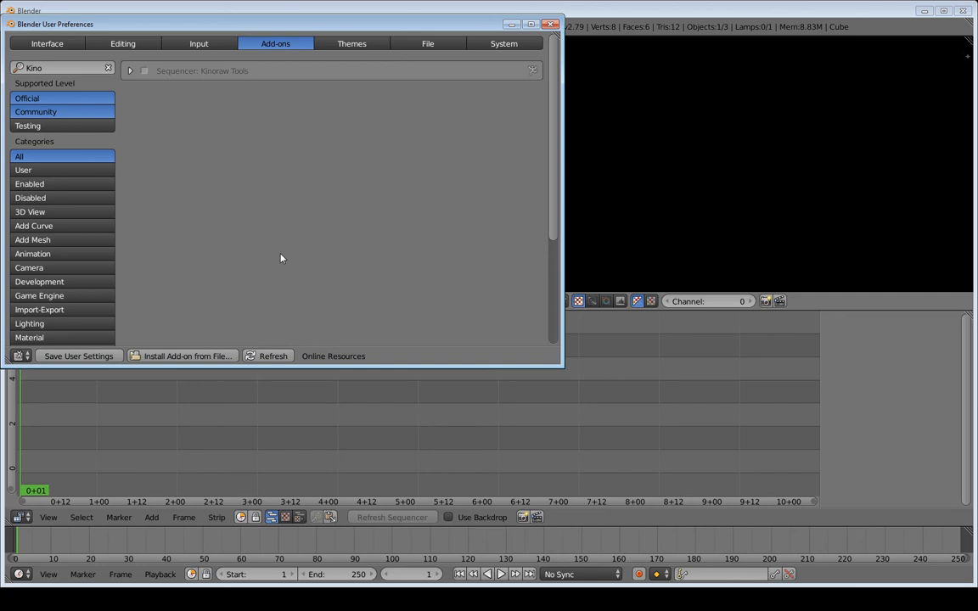
mouse_move(553, 50)
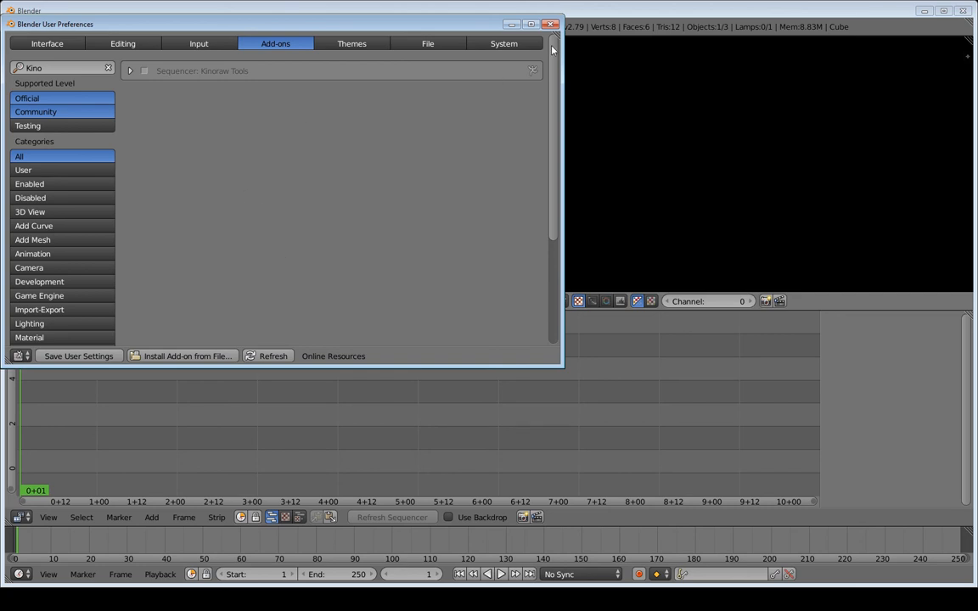
click(125, 43)
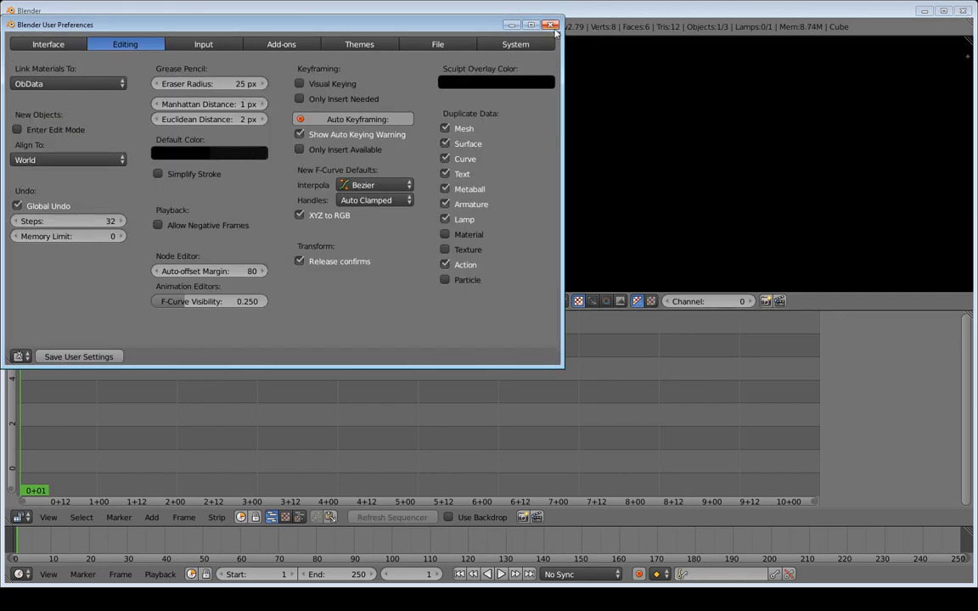
click(551, 24)
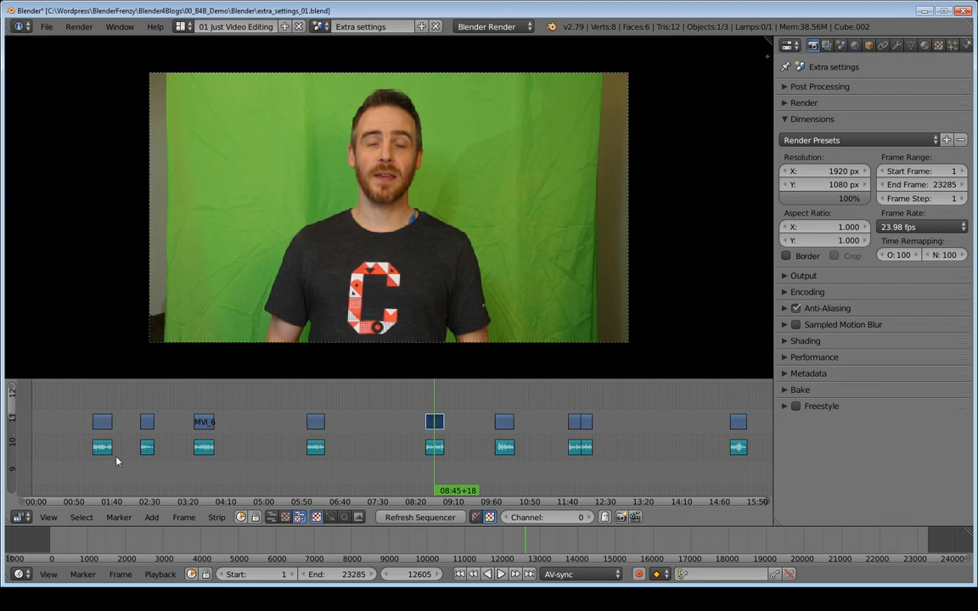
mouse_move(138, 399)
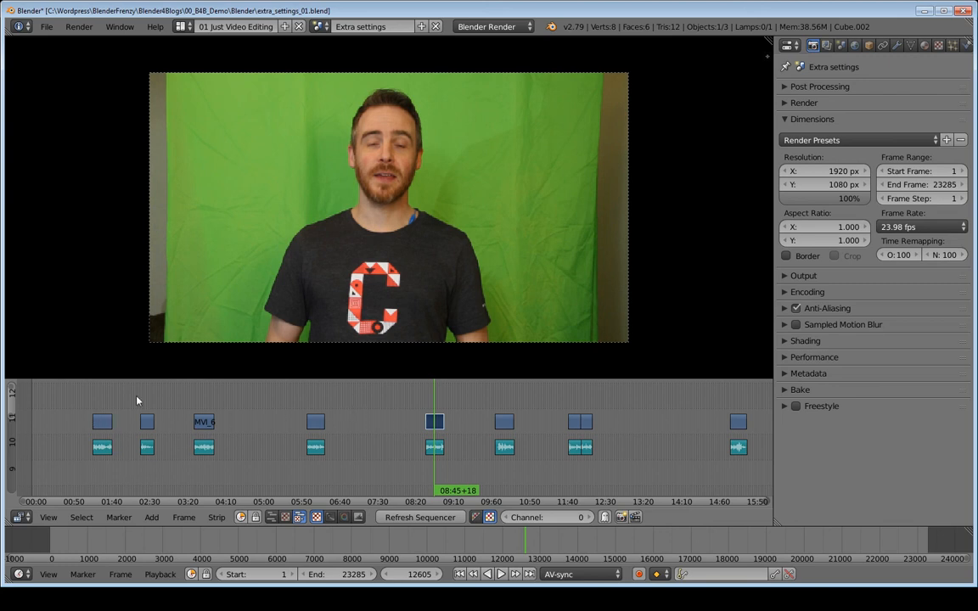
mouse_move(256, 434)
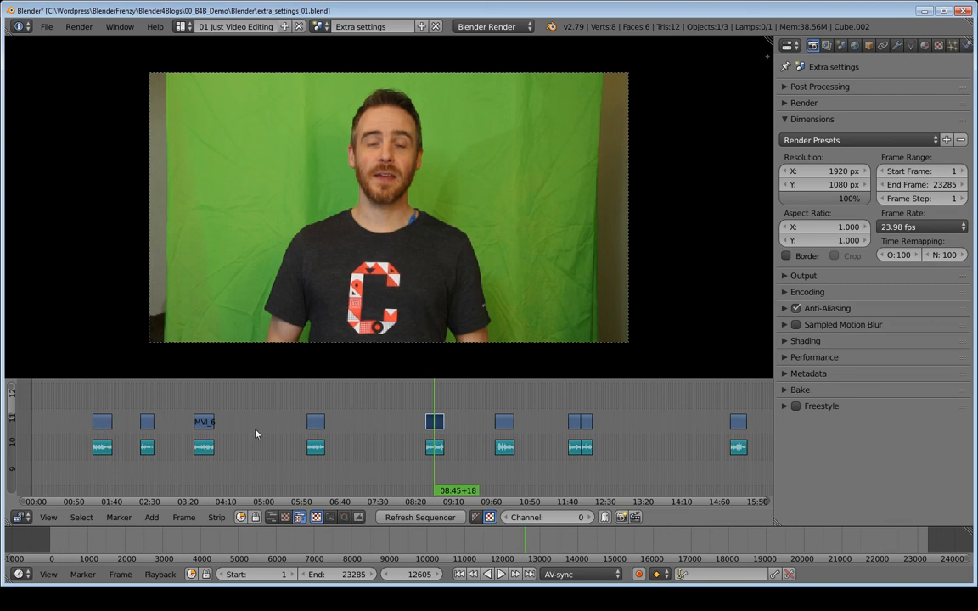
mouse_move(333, 428)
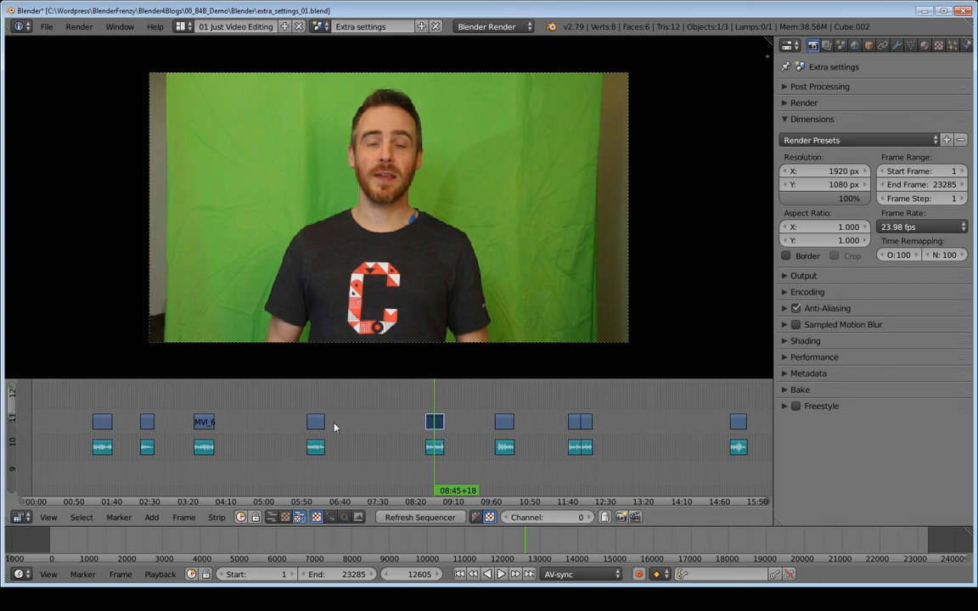